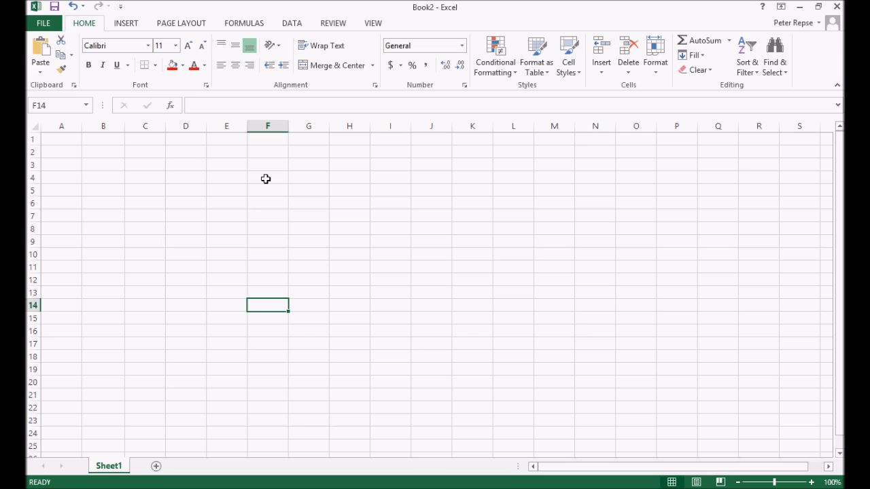
mouse_move(133, 171)
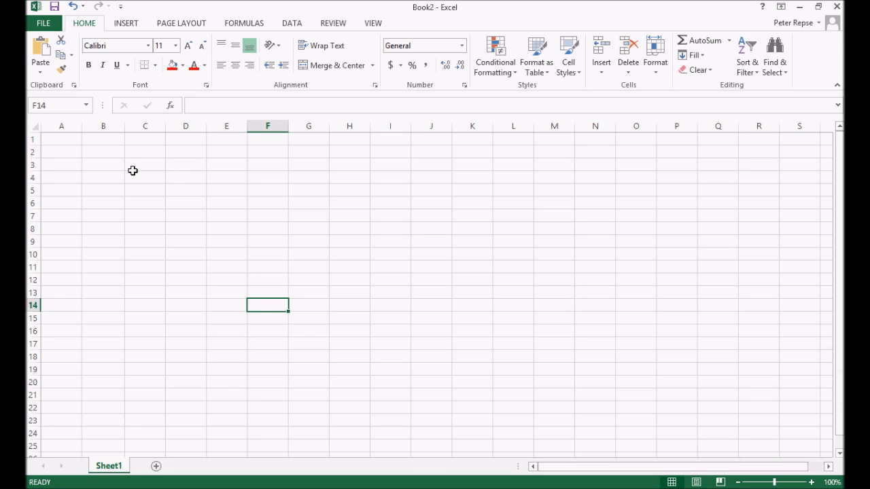
mouse_move(121, 159)
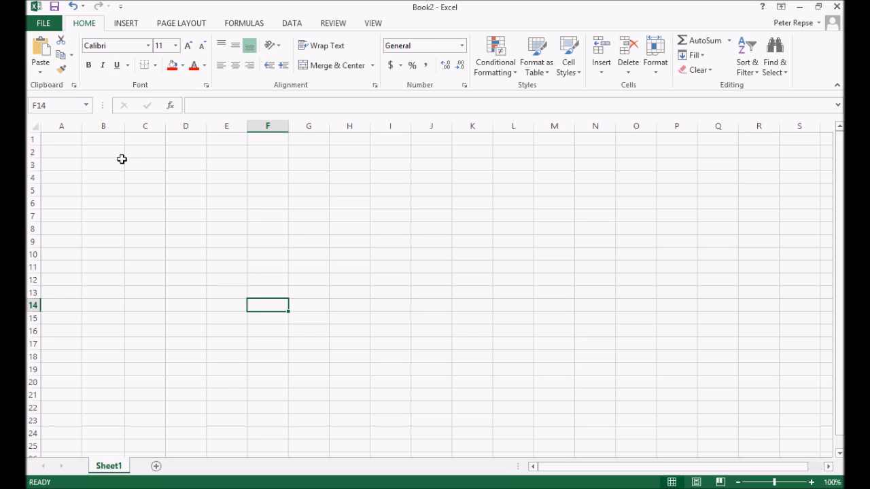
Select various cells, row 1 and column B to explore the worksheet
click(104, 151)
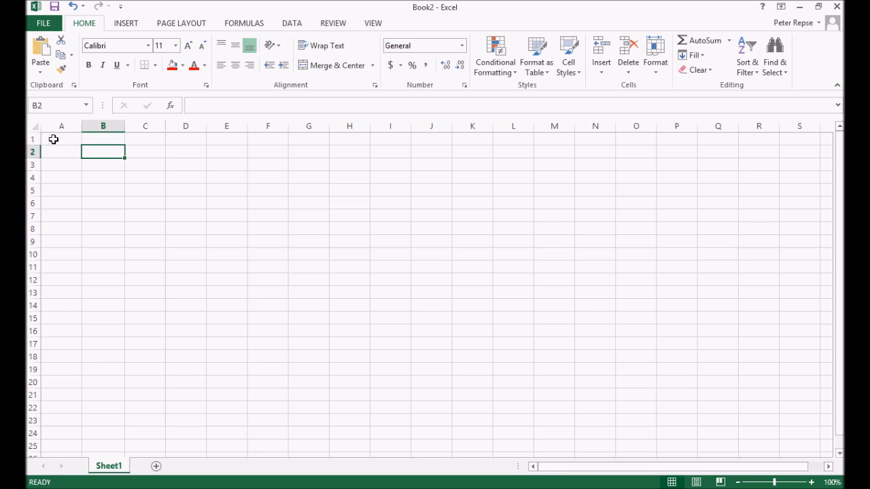
click(61, 138)
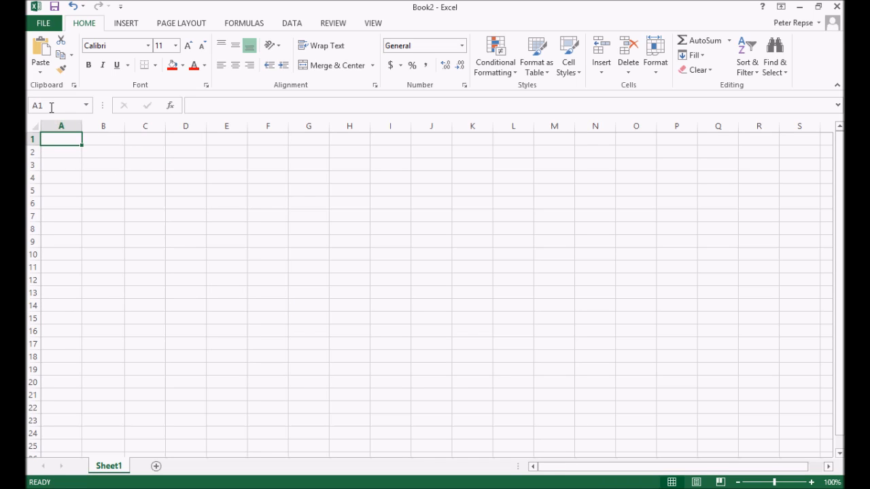
mouse_move(289, 252)
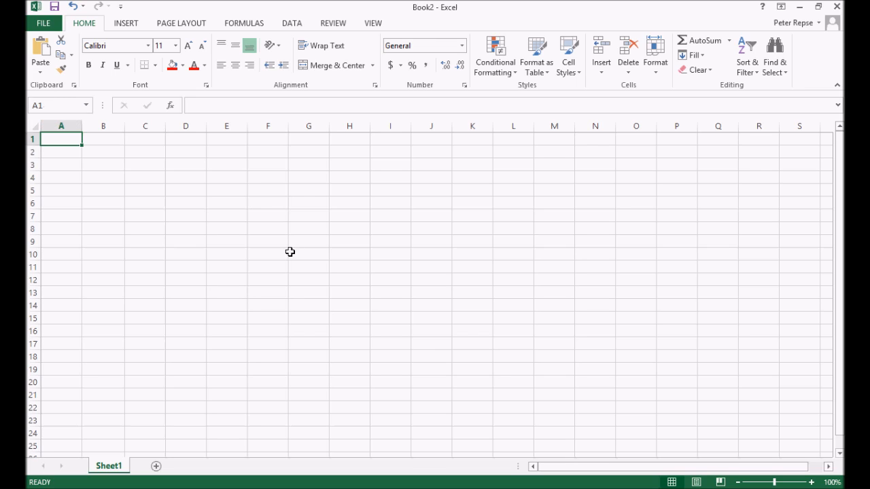
click(267, 266)
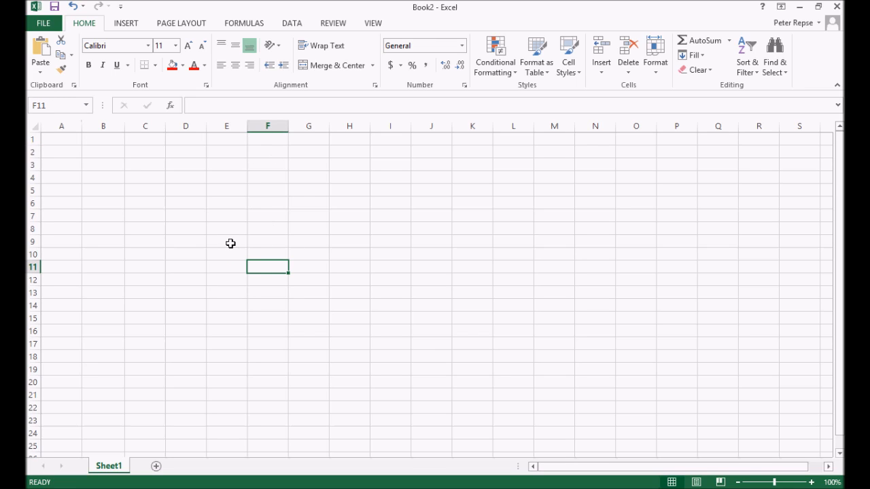
mouse_move(60, 107)
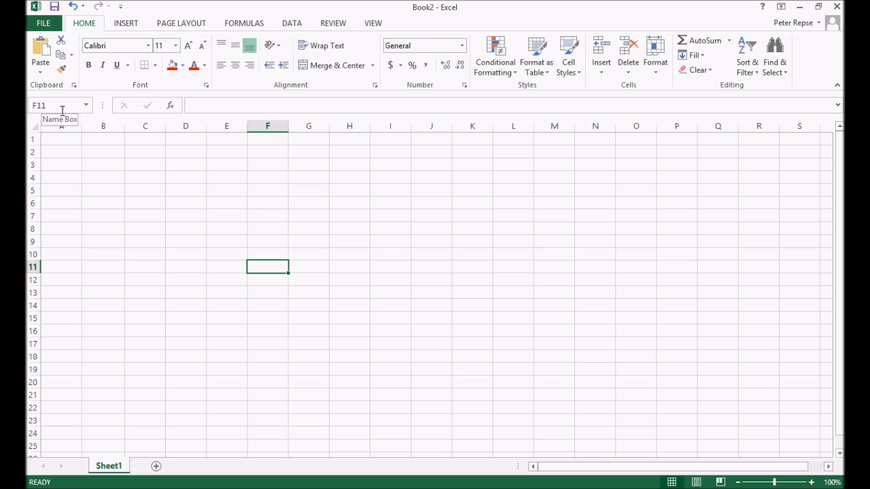
click(512, 345)
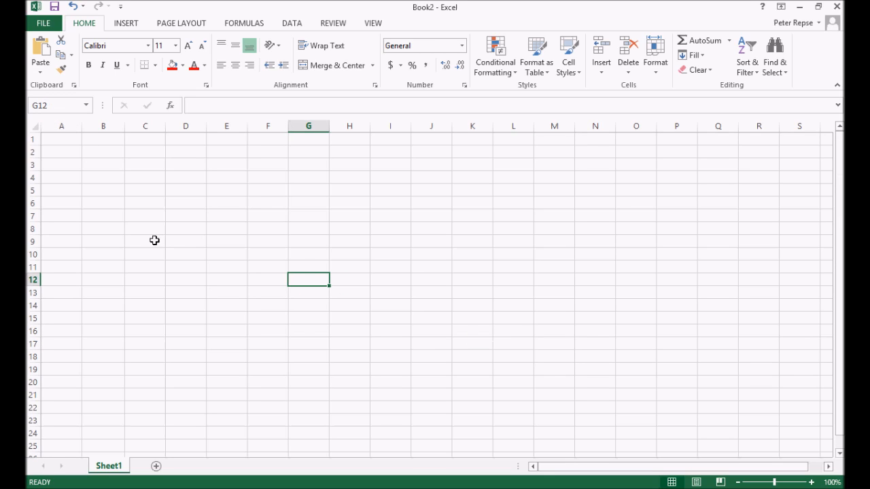
mouse_move(309, 275)
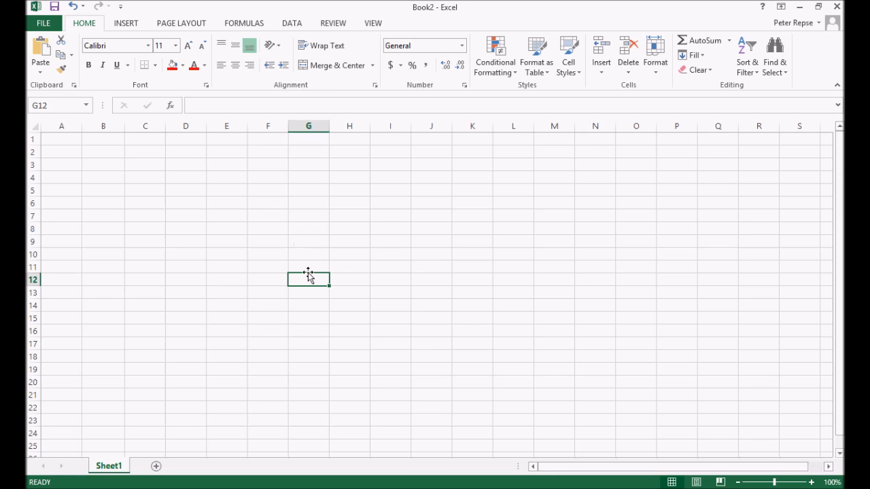
mouse_move(310, 288)
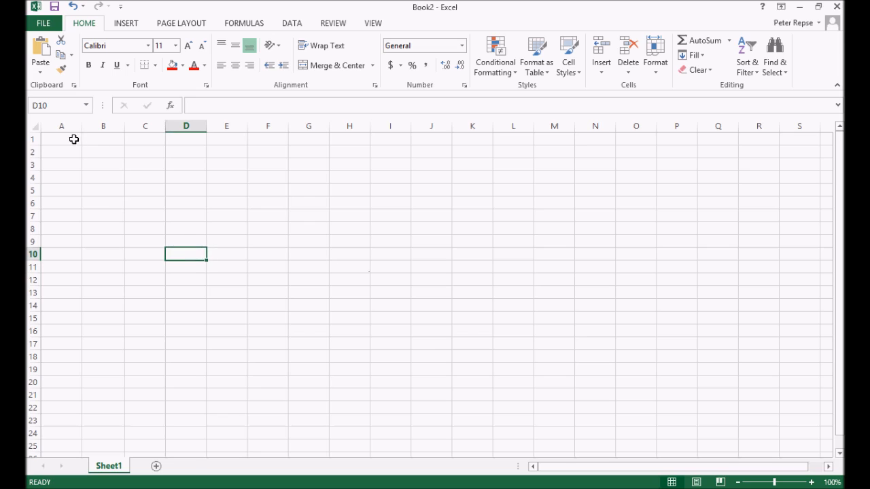
click(145, 178)
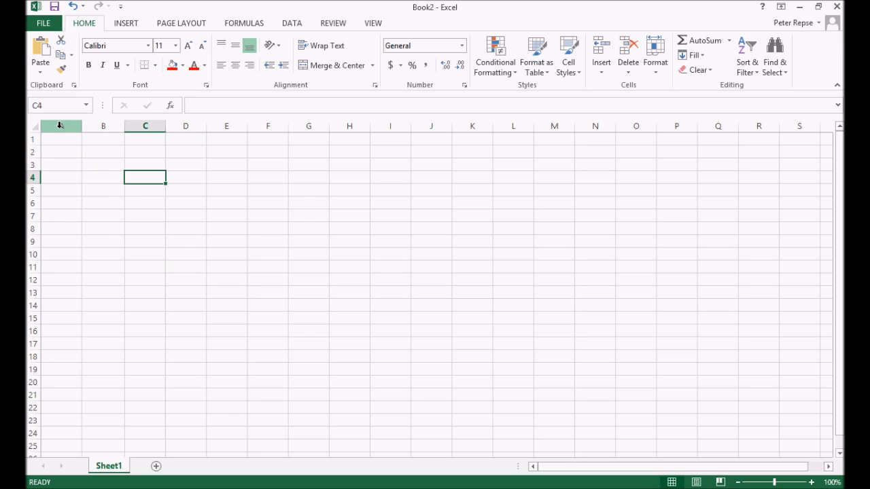
click(60, 125)
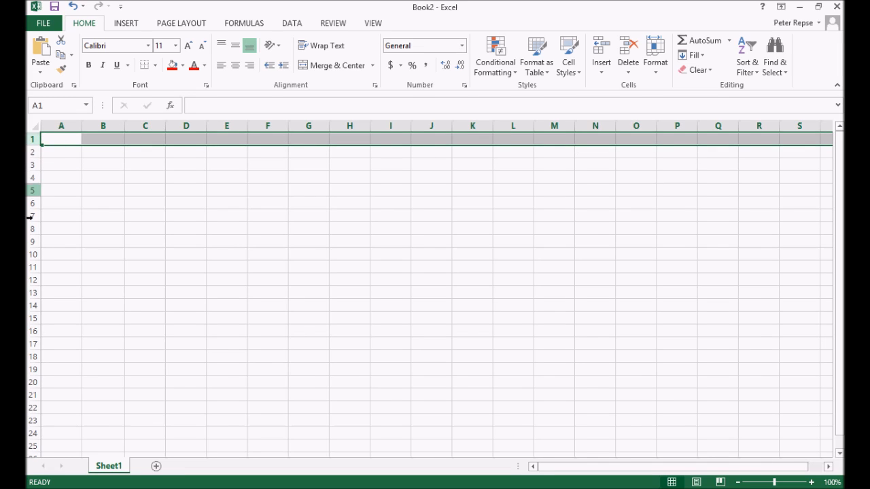
click(103, 125)
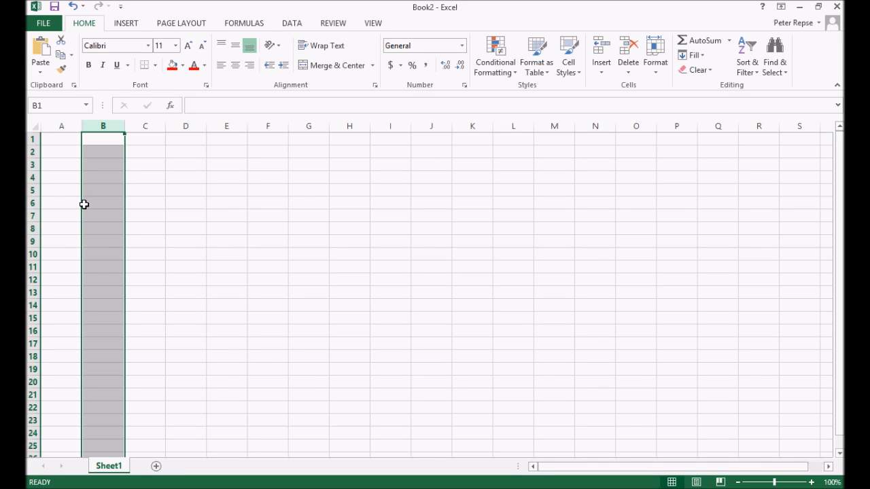
click(186, 204)
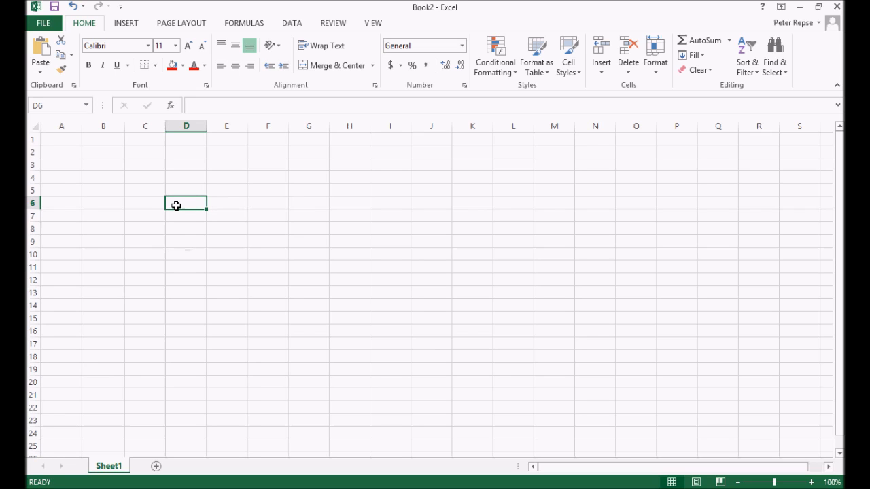
mouse_move(118, 178)
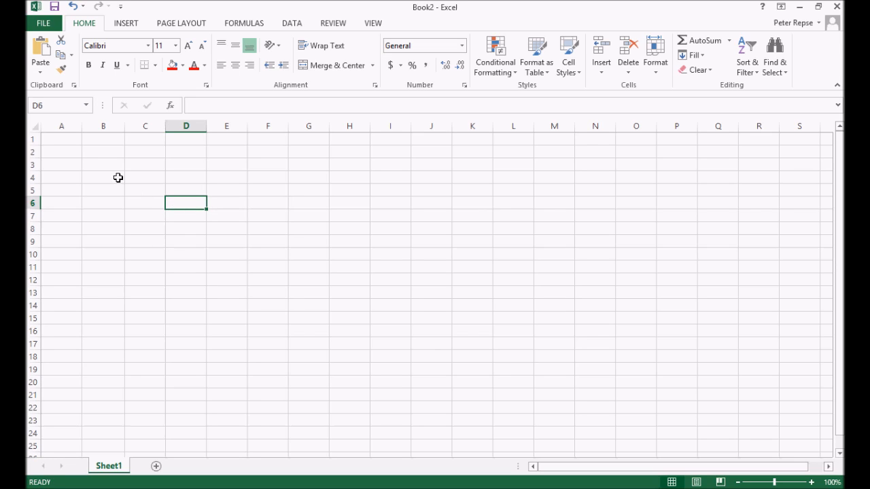
mouse_move(117, 156)
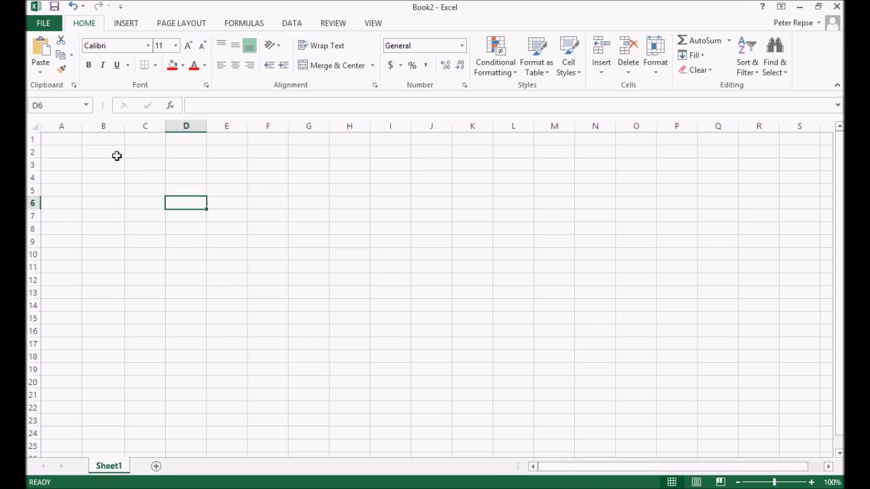
Type 'My Super Boss Budget' into cell B2
click(102, 151)
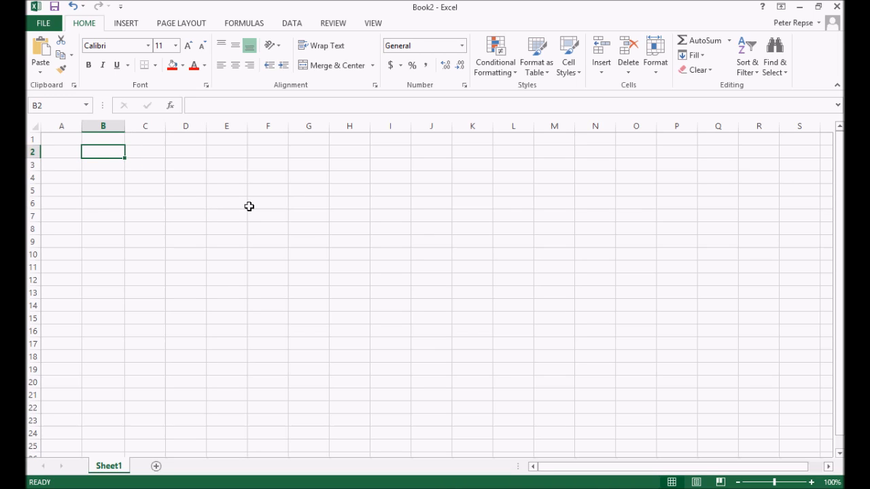
text(My Super)
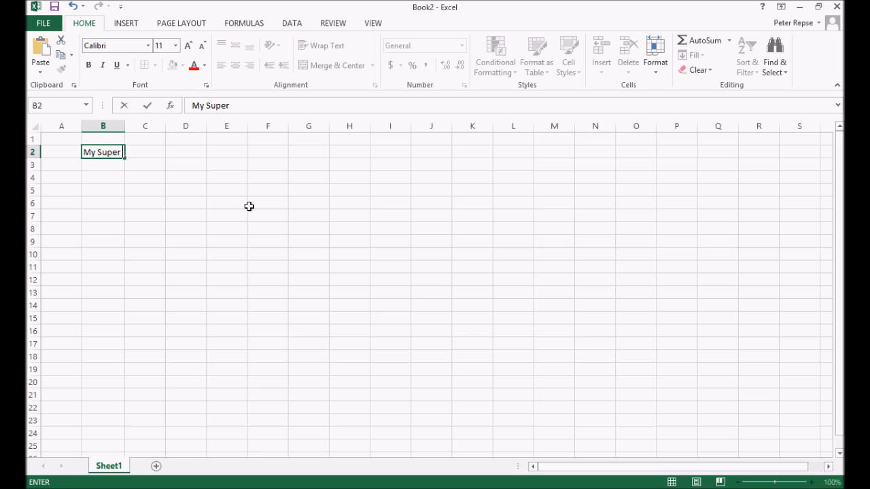
text(Boss Budget)
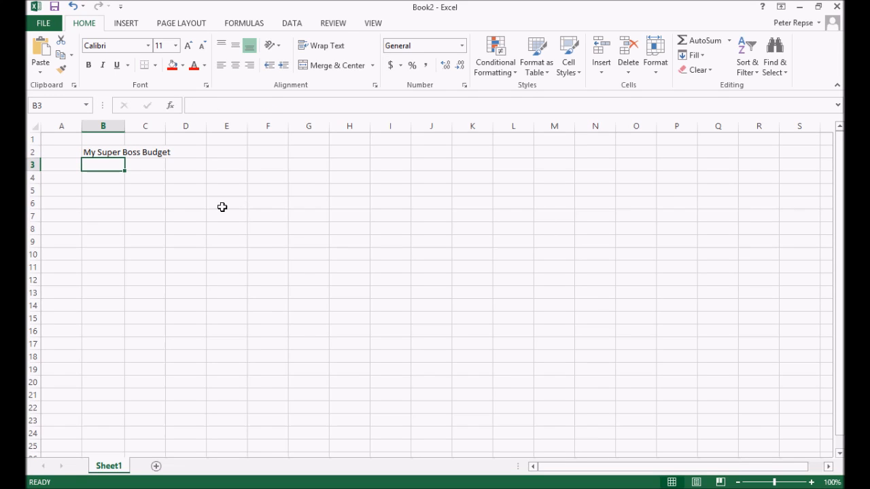
mouse_move(131, 183)
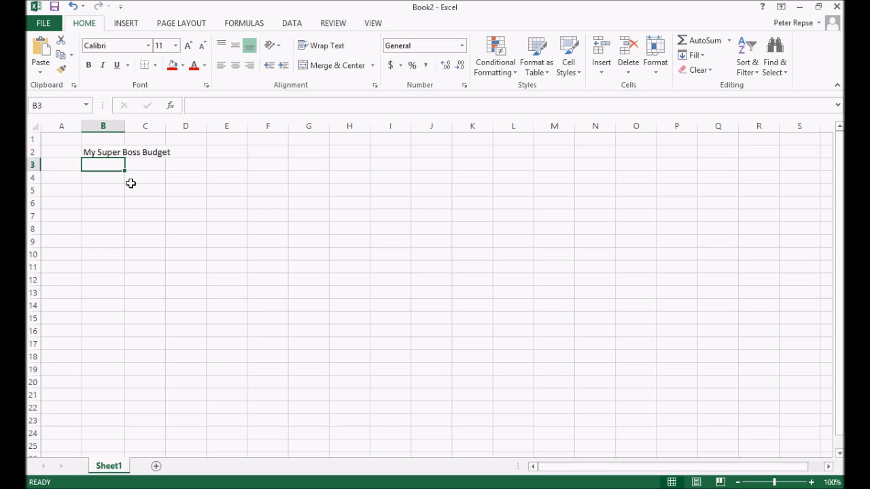
mouse_move(123, 177)
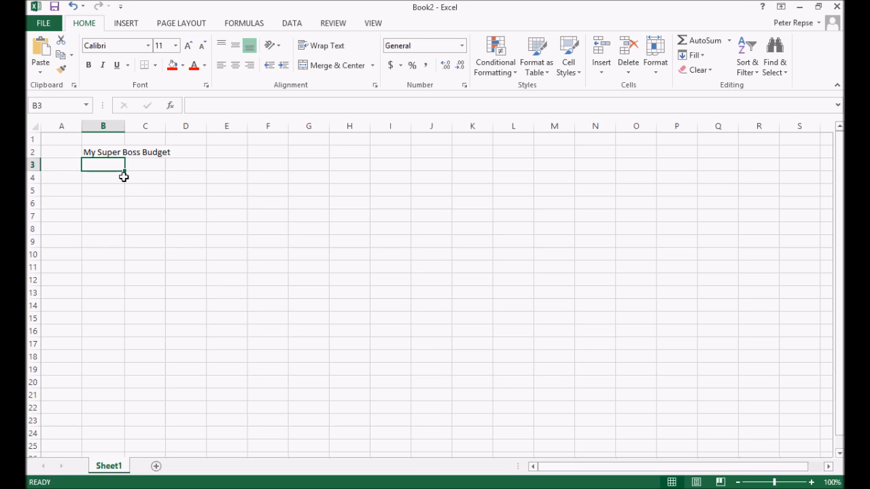
mouse_move(124, 181)
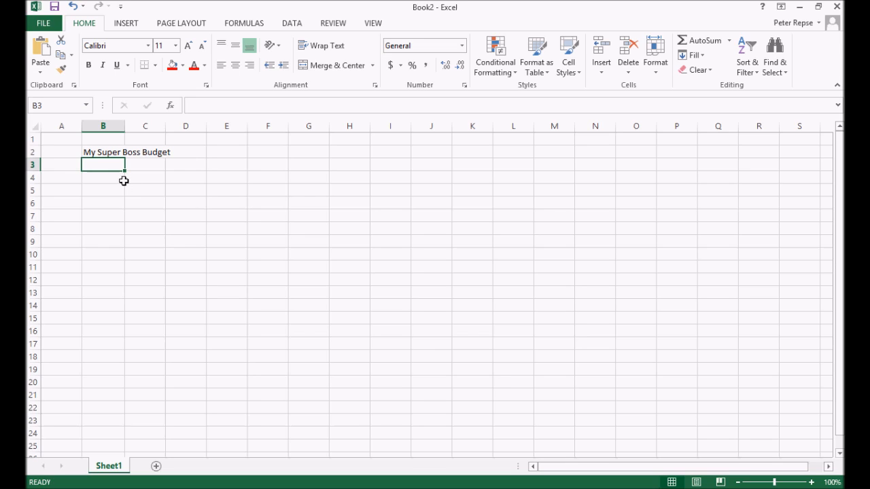
mouse_move(119, 179)
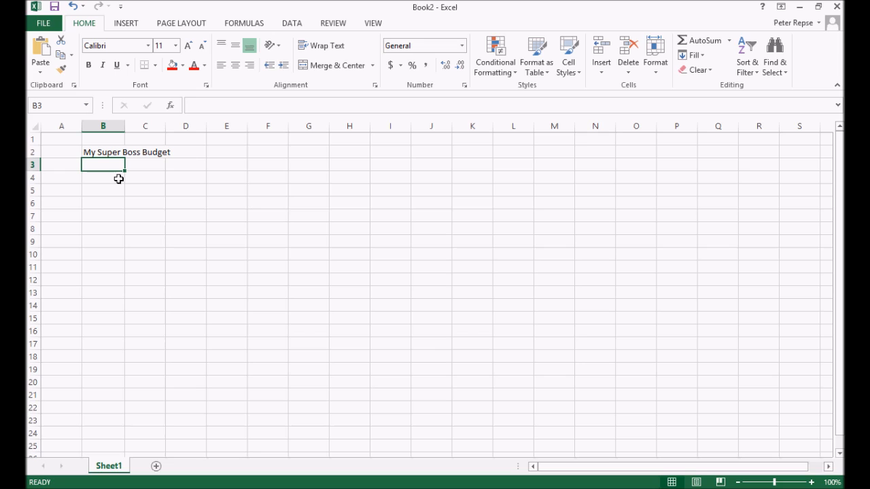
Enter Pocket Money, Birthday, Christmas and Mow Grass down cells B3 to B6
text(Pocket Money)
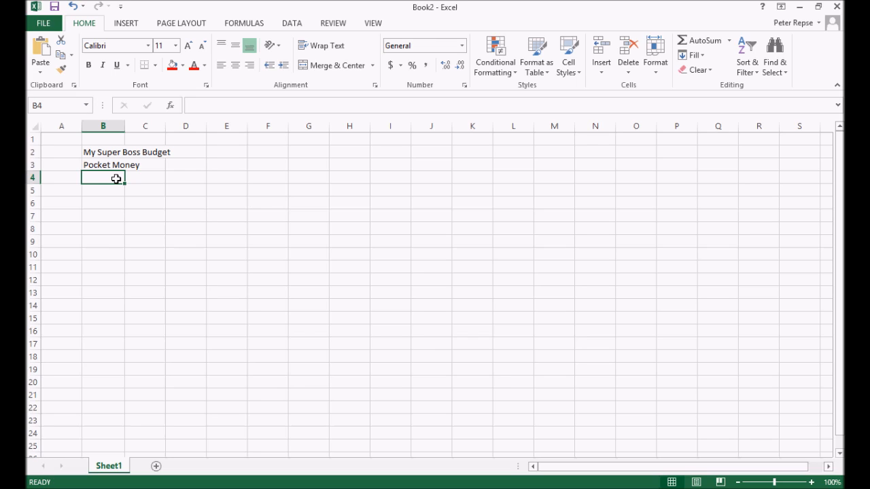
text(Birthd)
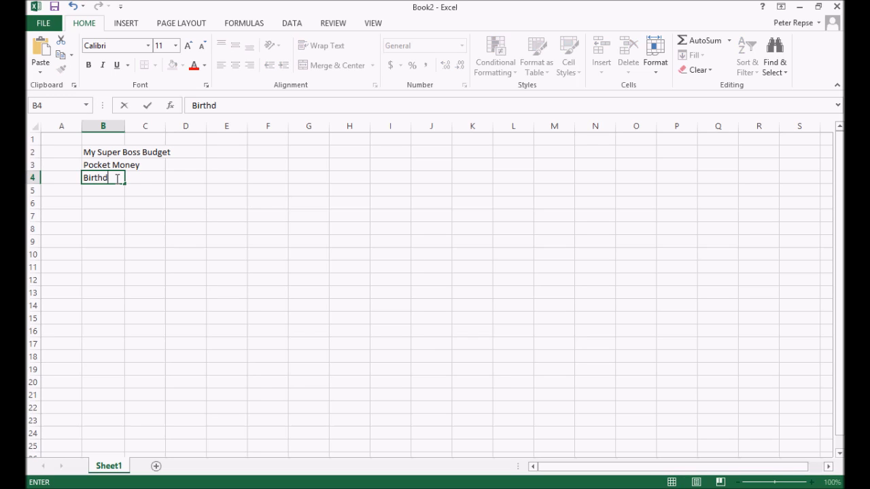
key(Enter)
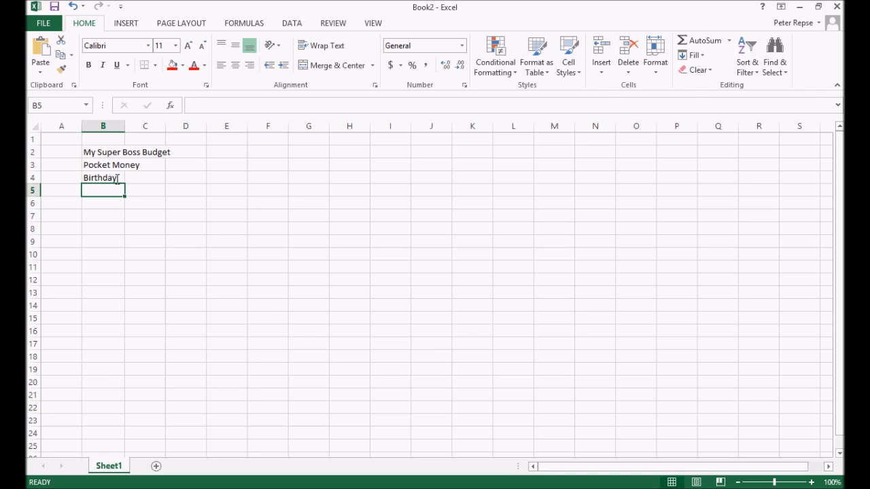
text(Christ)
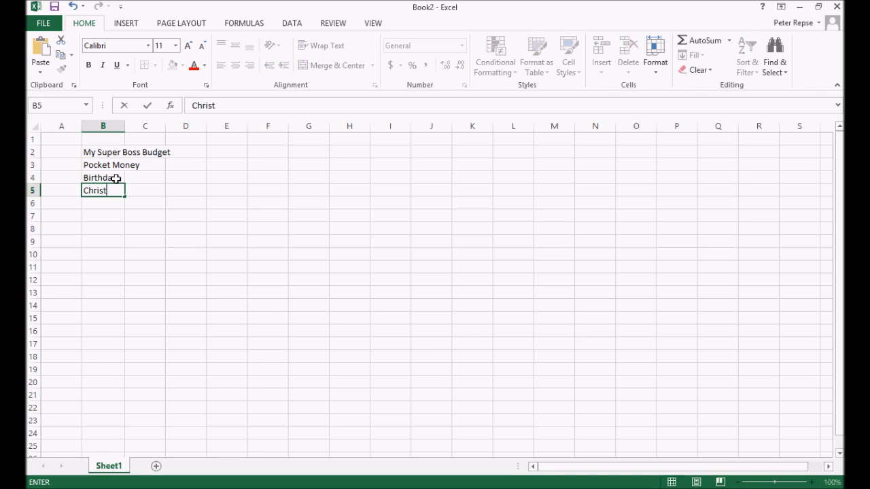
text(mas)
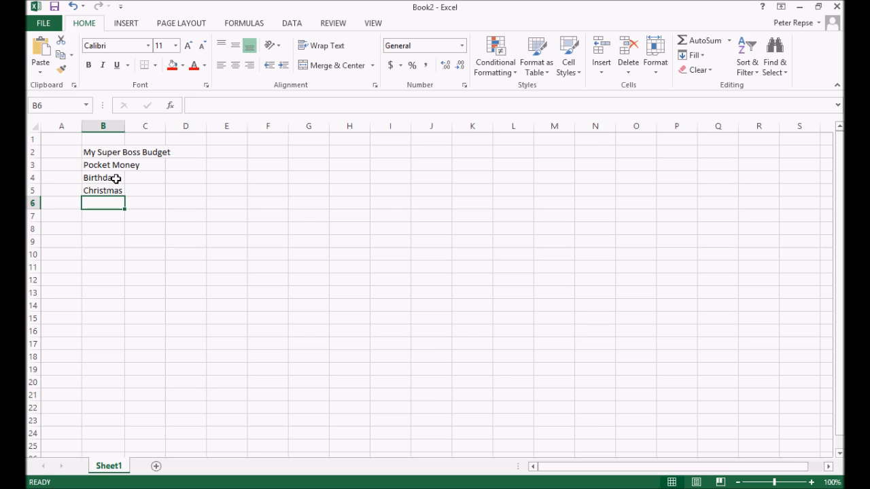
text(Mow Grass)
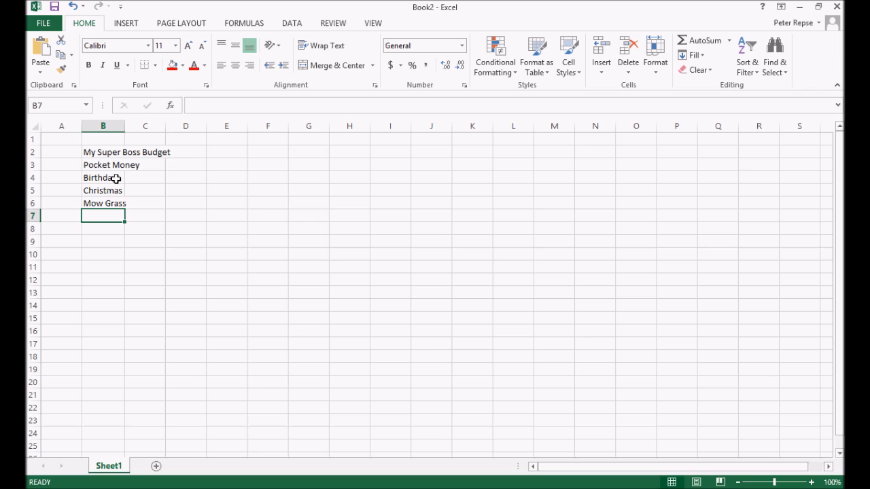
mouse_move(123, 126)
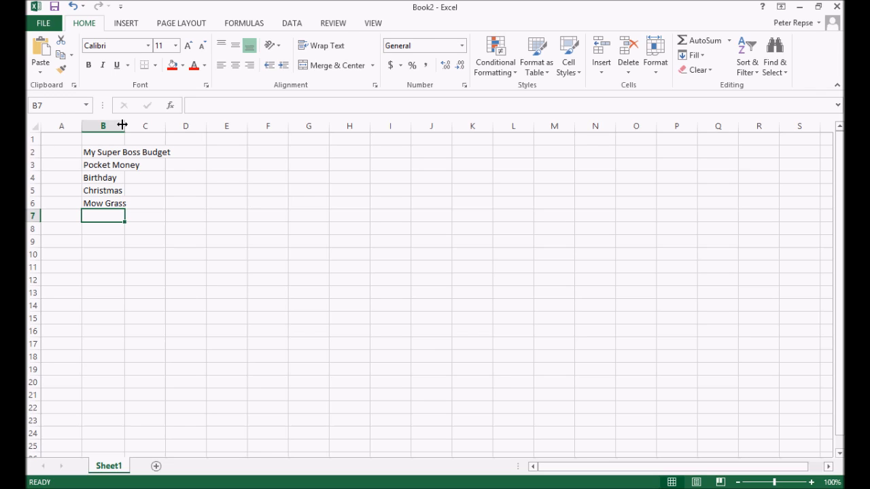
Drag column B's border wider until the title and income labels fit
drag(123, 125, 125, 125)
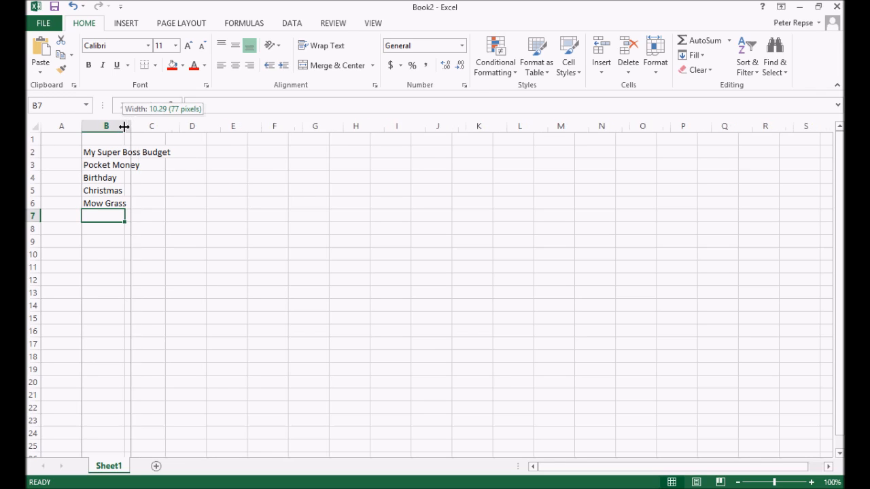
mouse_move(114, 164)
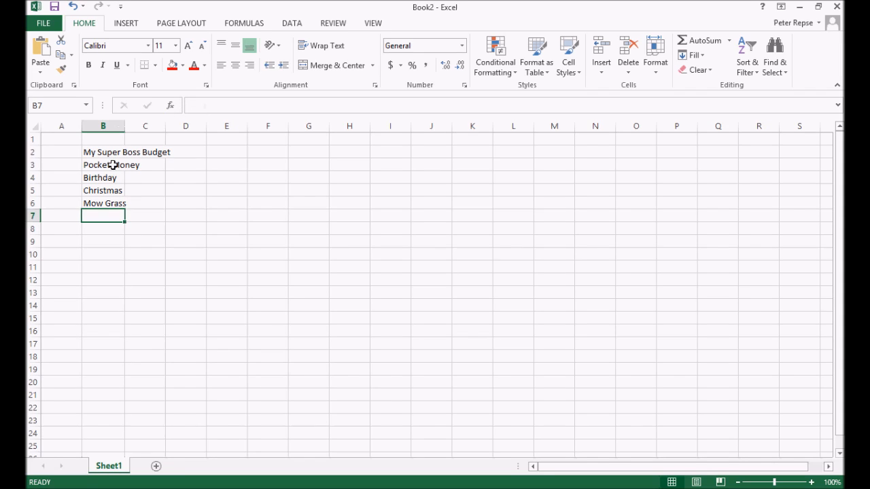
click(101, 165)
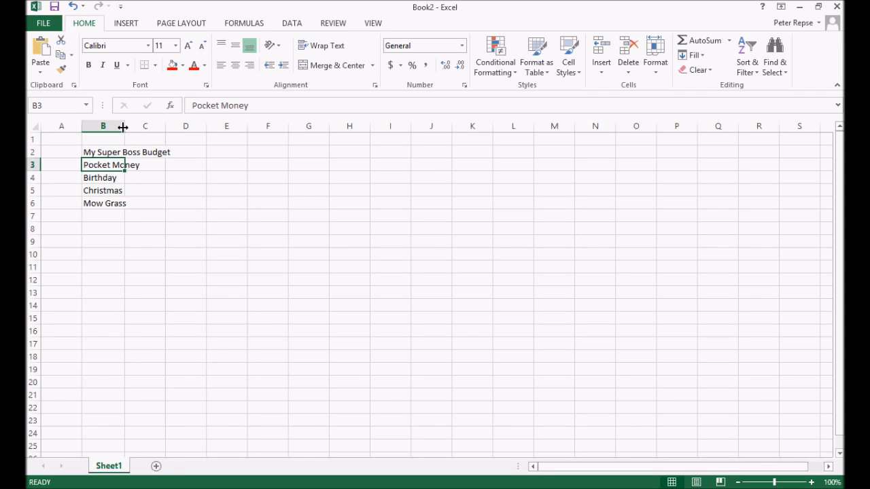
click(103, 139)
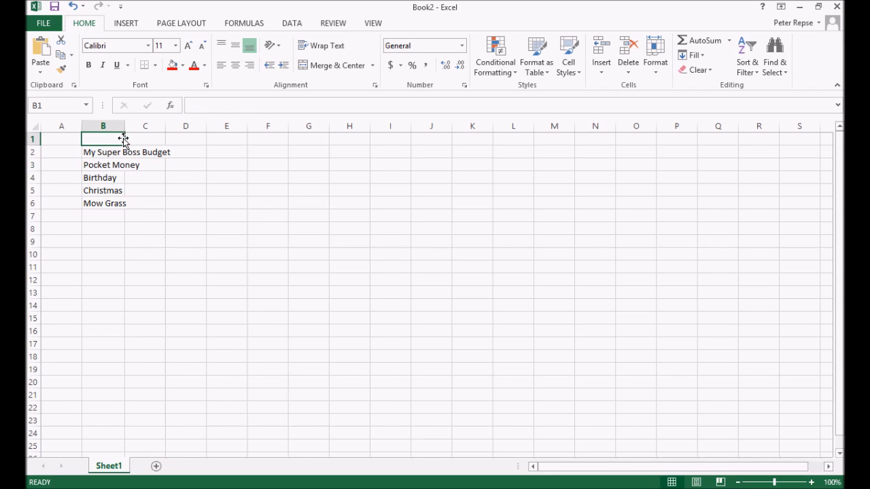
mouse_move(134, 153)
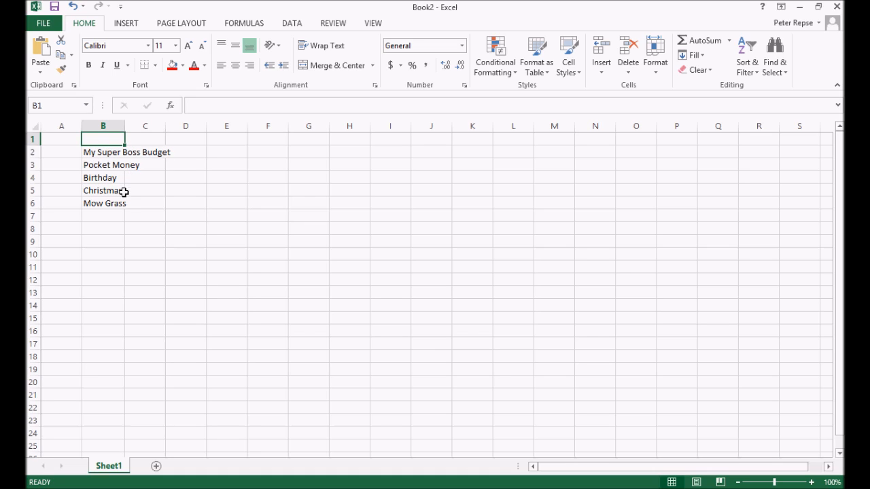
click(145, 228)
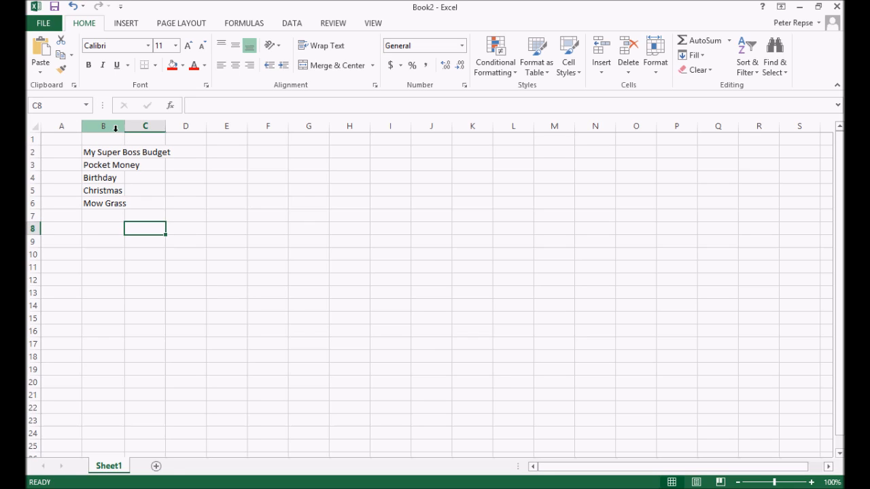
mouse_move(124, 128)
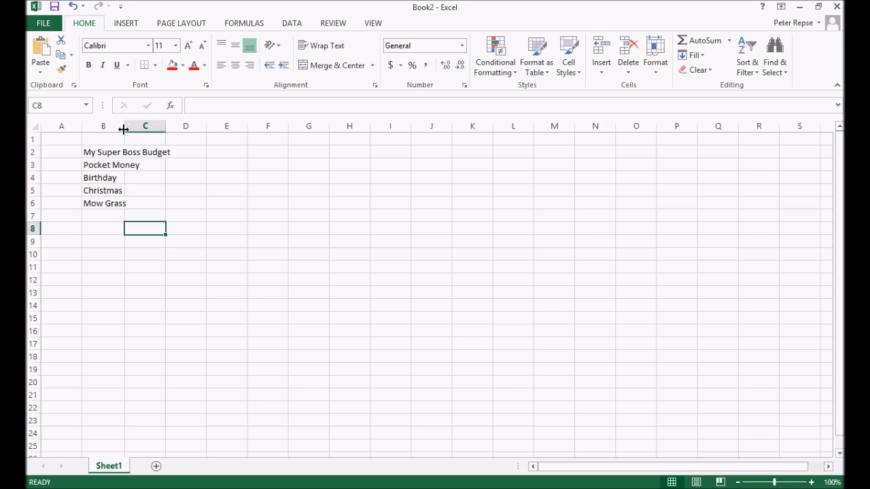
mouse_move(117, 132)
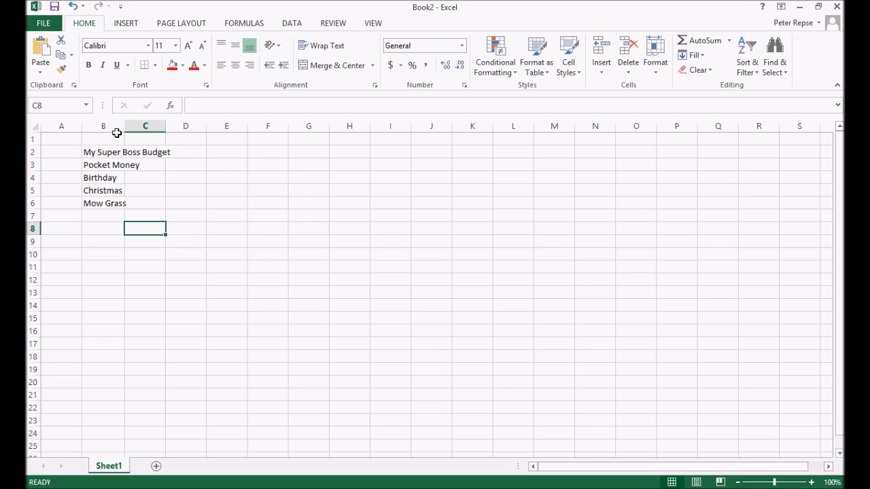
mouse_move(123, 129)
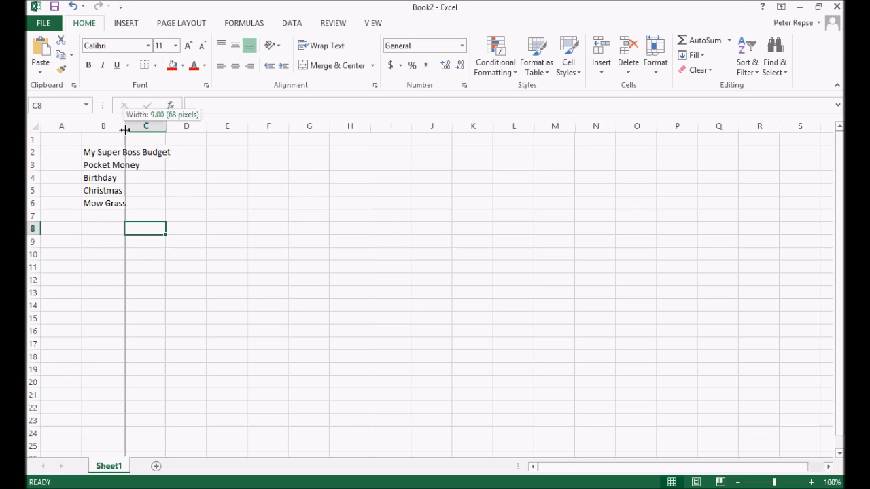
drag(124, 130, 145, 130)
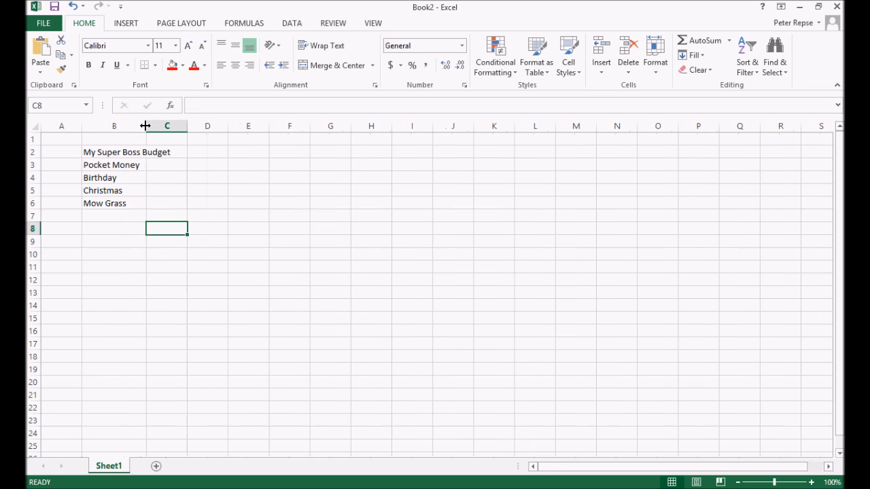
mouse_move(152, 161)
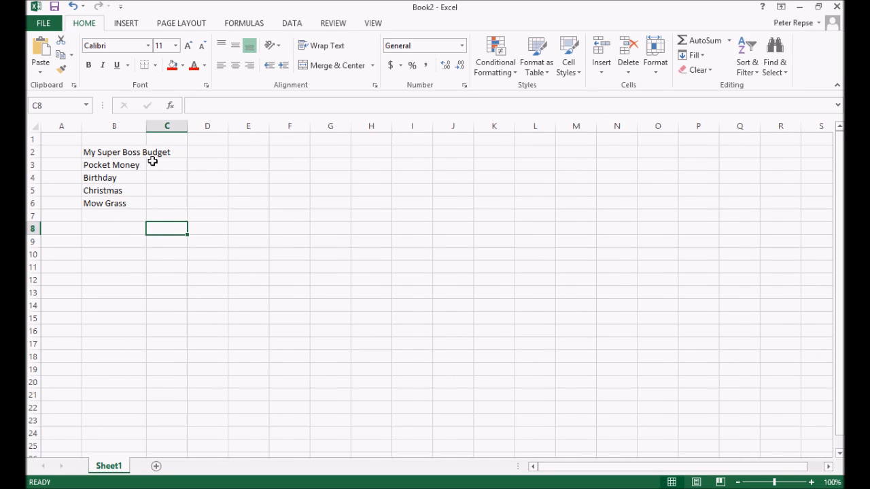
mouse_move(144, 133)
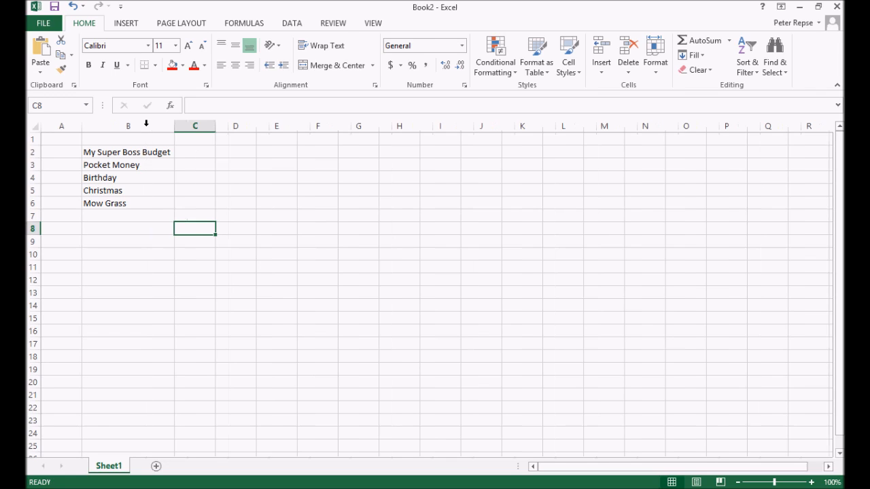
click(128, 126)
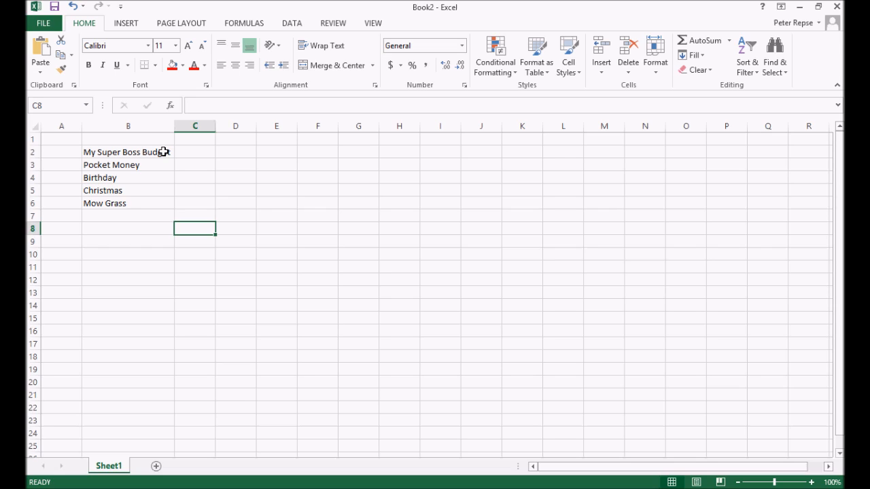
Enter the formula =5*52 in C3, giving 260 beside Pocket Money
click(152, 164)
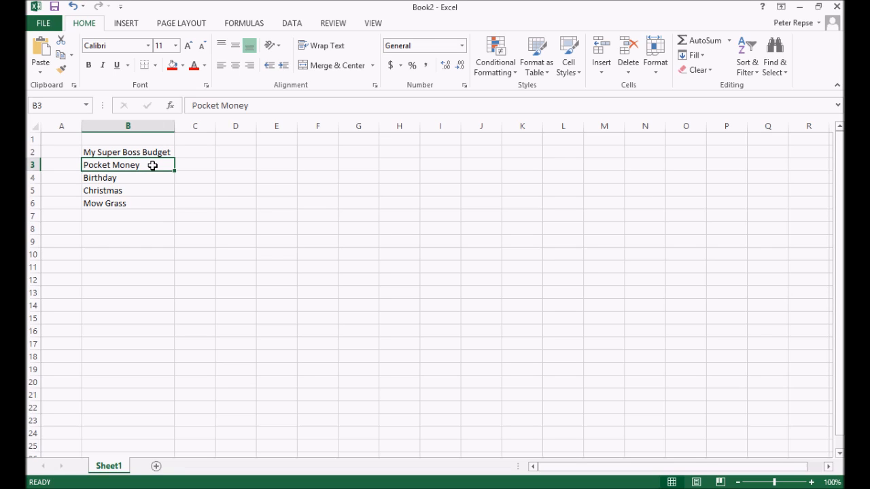
mouse_move(157, 166)
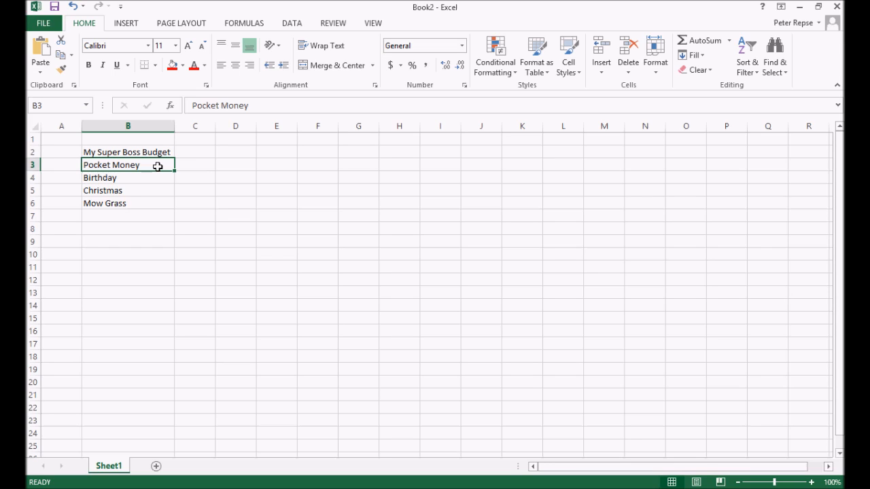
mouse_move(192, 165)
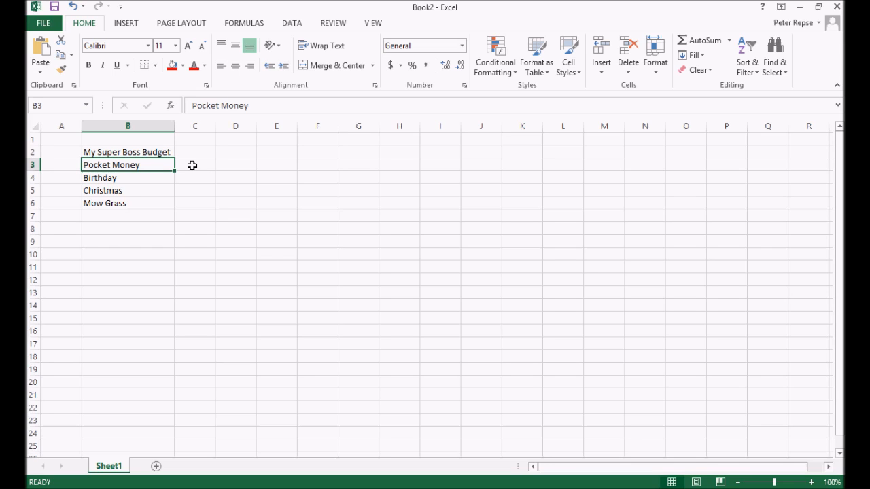
click(195, 165)
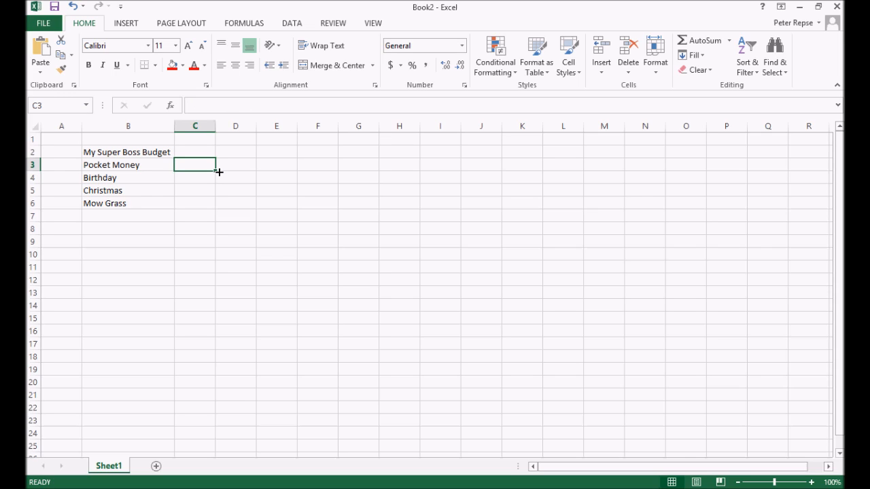
mouse_move(222, 170)
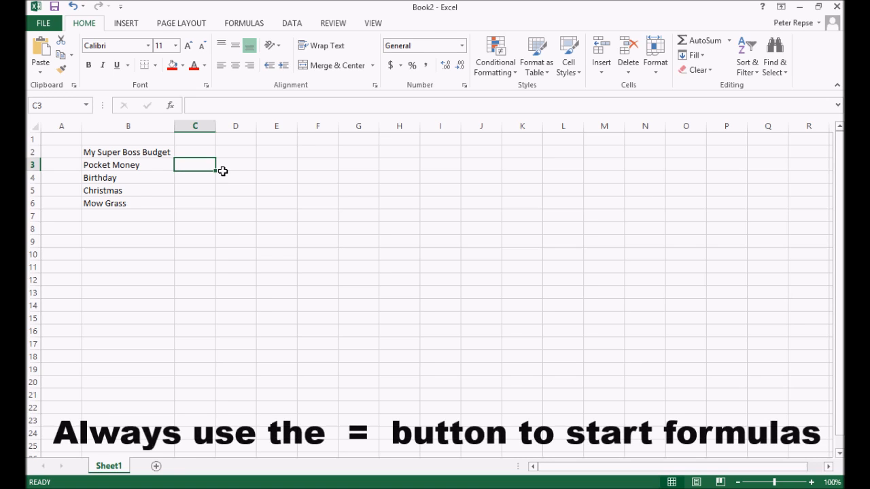
text(=)
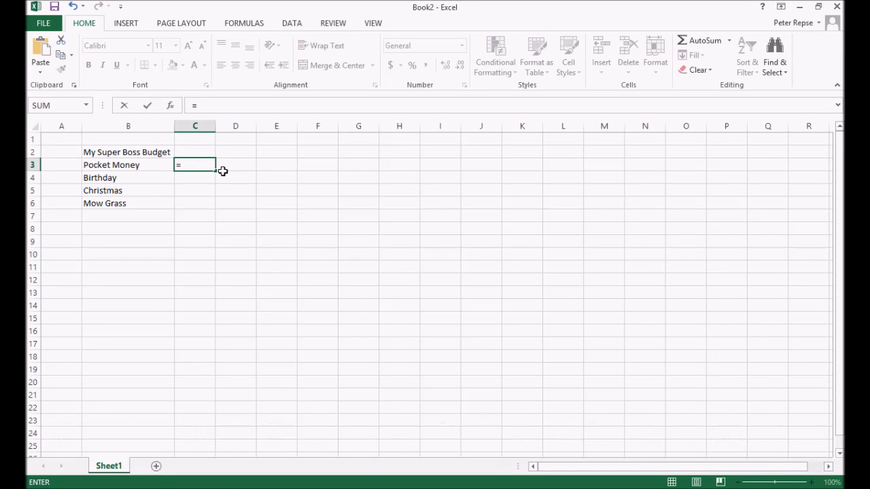
text(5*)
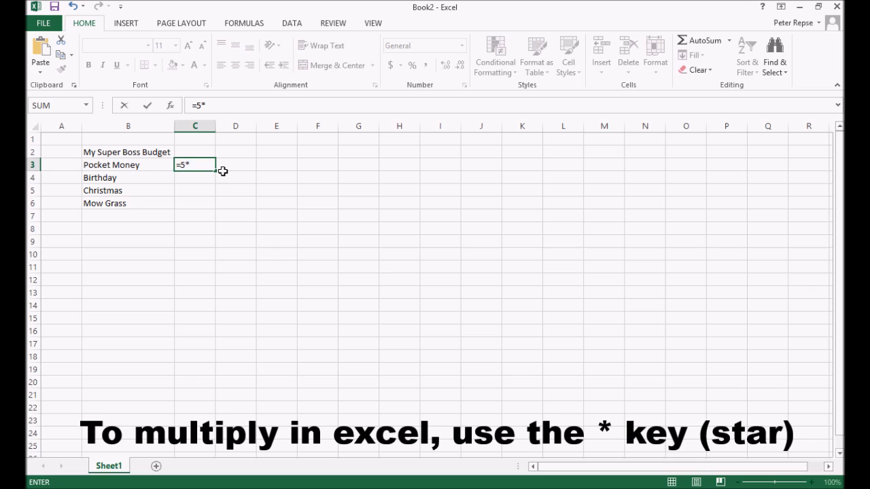
key(Enter)
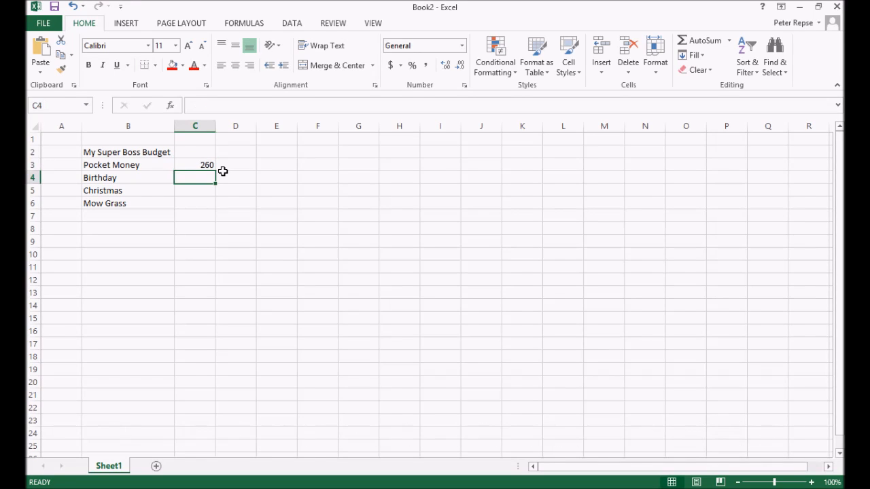
click(195, 164)
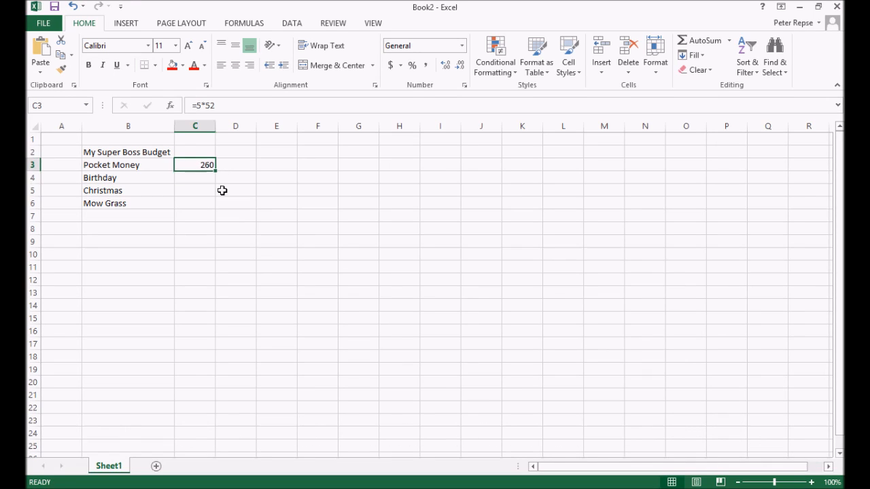
mouse_move(237, 225)
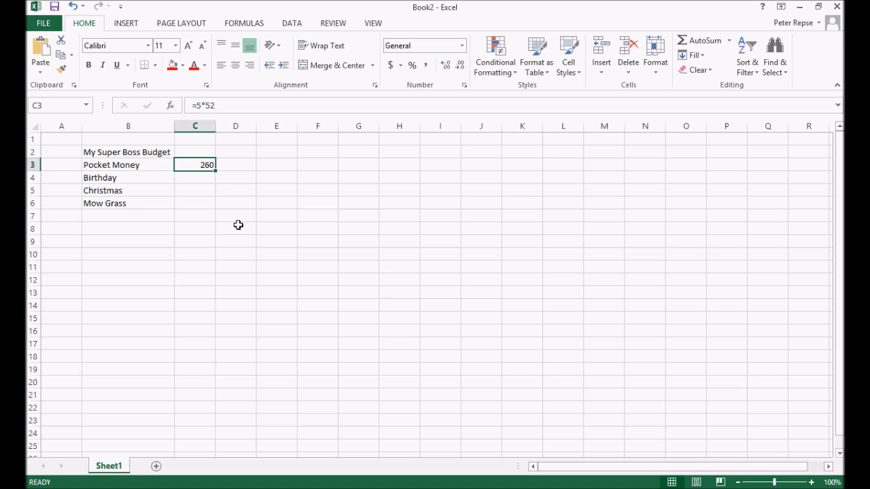
mouse_move(203, 174)
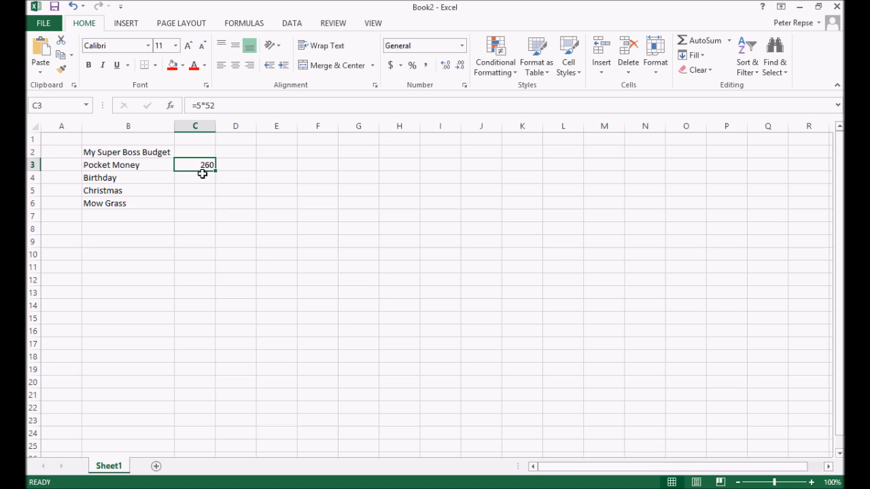
mouse_move(194, 167)
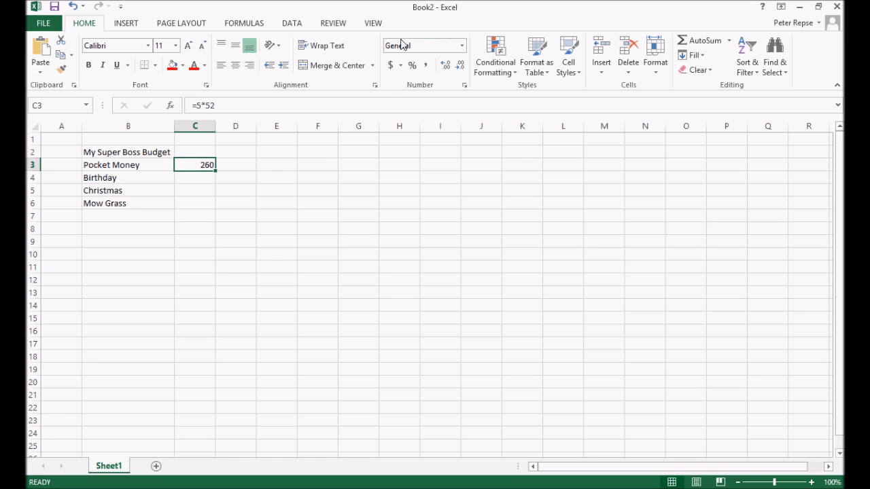
mouse_move(412, 43)
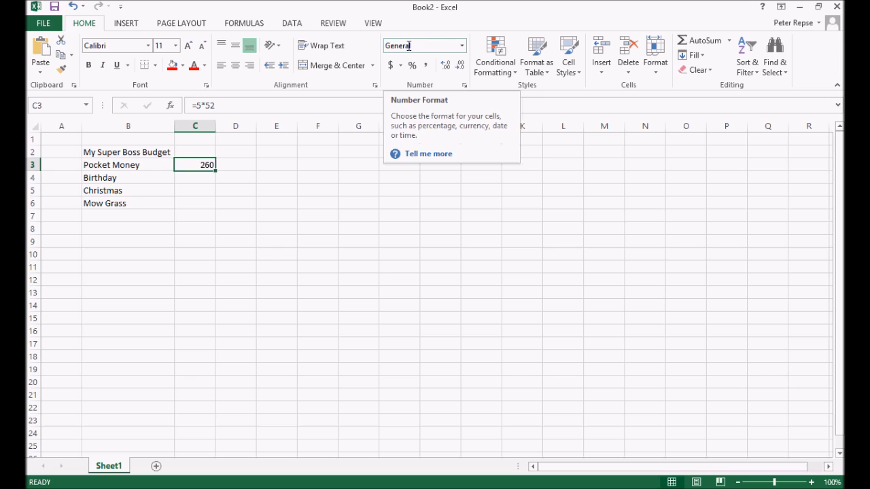
mouse_move(418, 46)
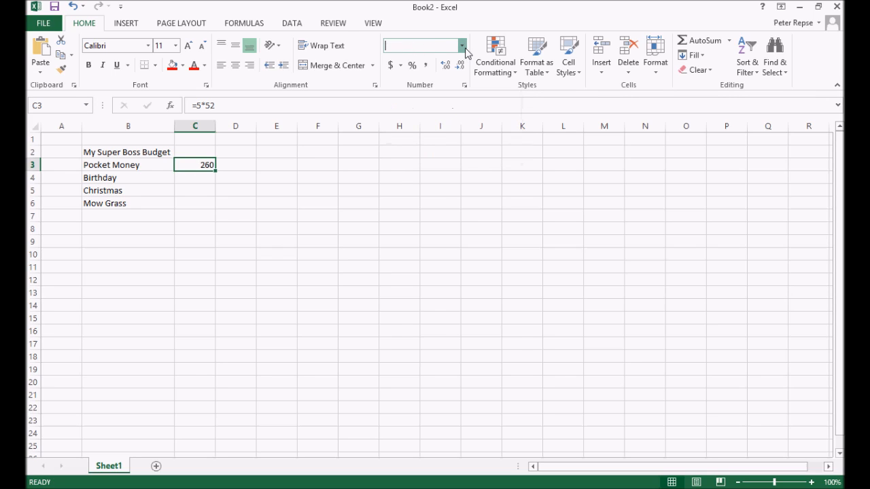
Apply Currency number format to C3 so it shows $260.00
click(460, 45)
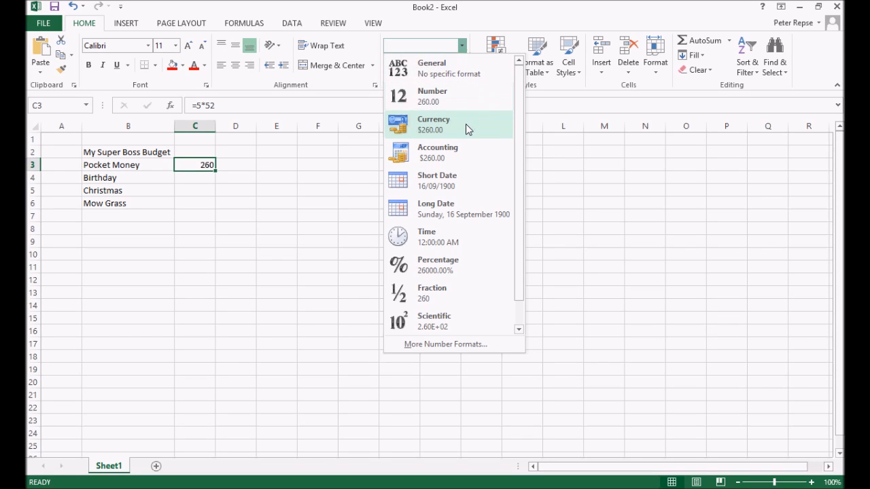
click(433, 125)
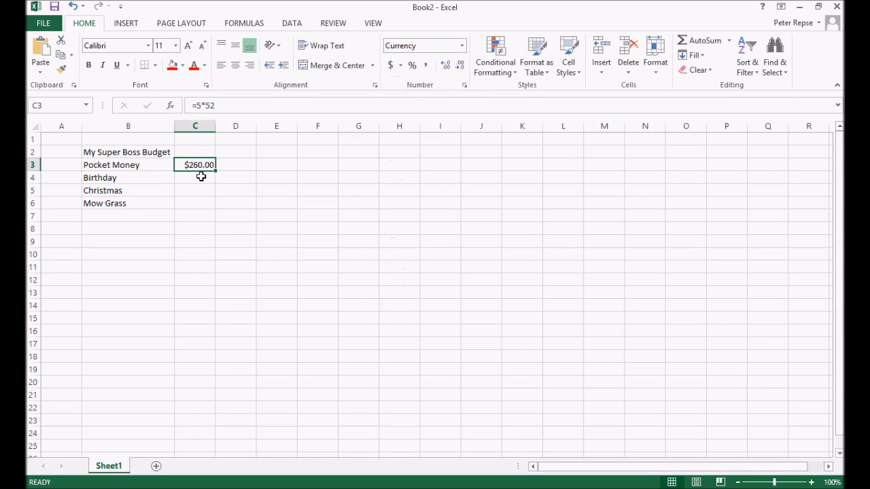
mouse_move(189, 167)
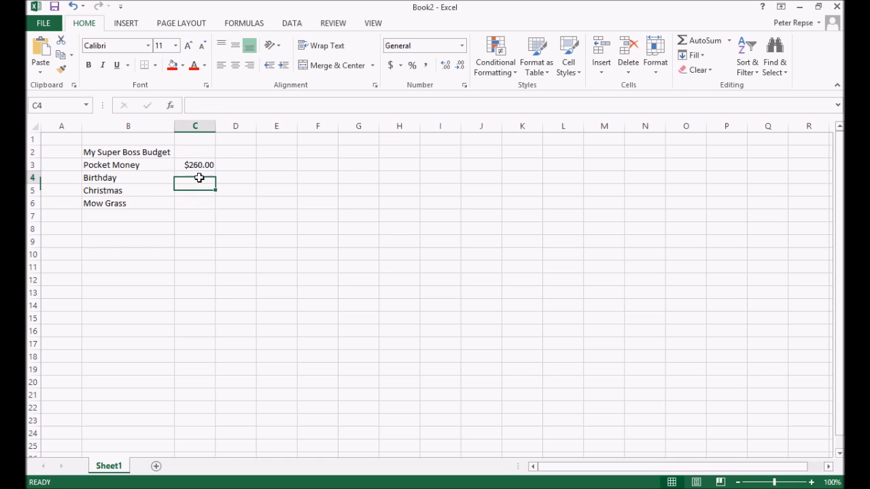
mouse_move(394, 191)
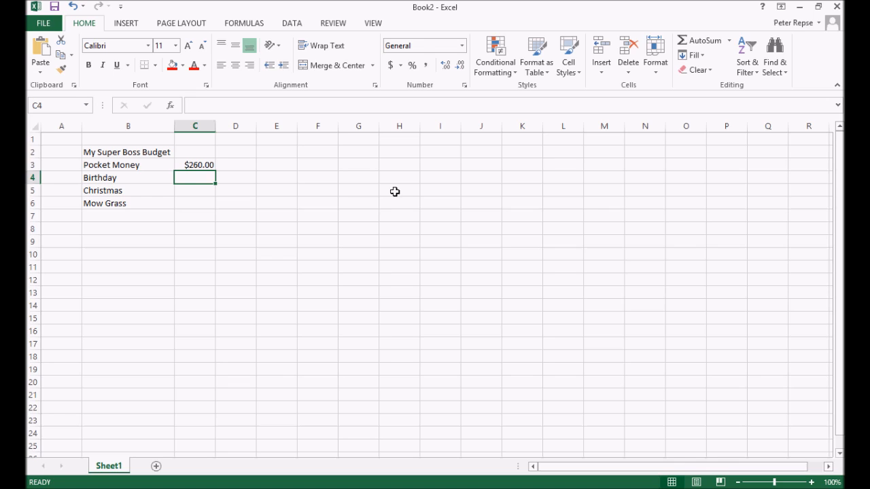
Enter 300 for Birthday as currency and 50 for Christmas in C5
text(300)
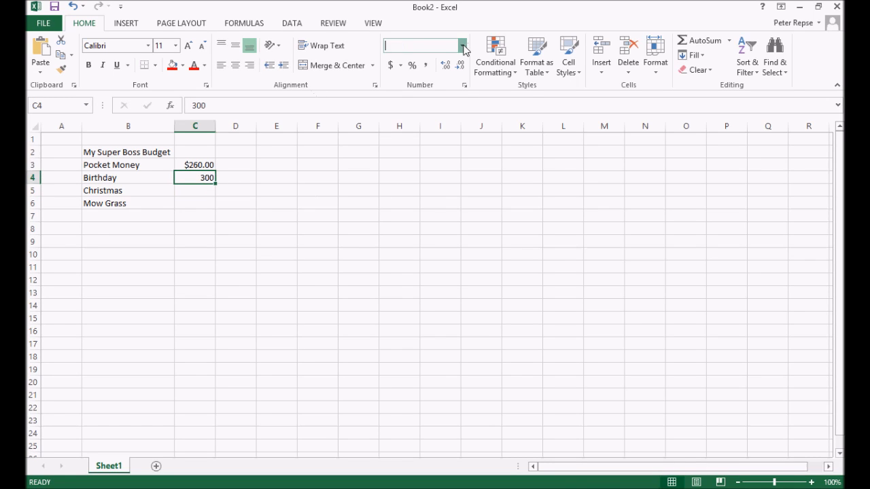
click(461, 46)
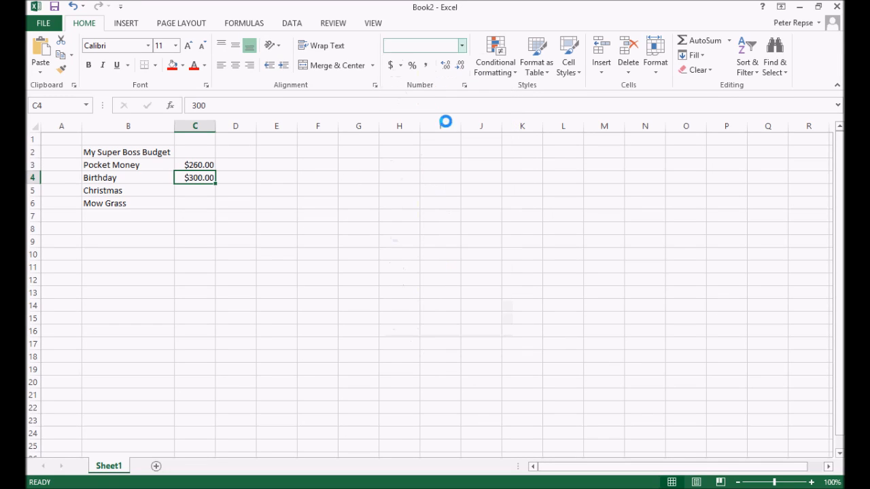
click(195, 190)
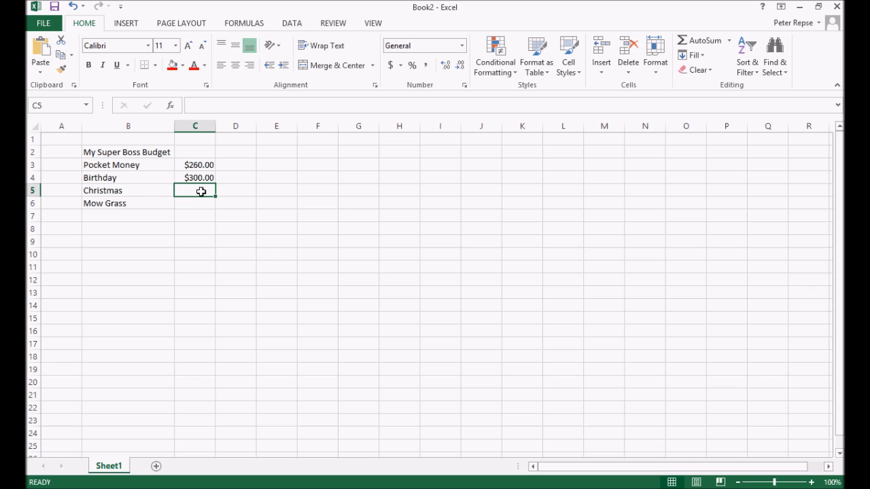
text(50)
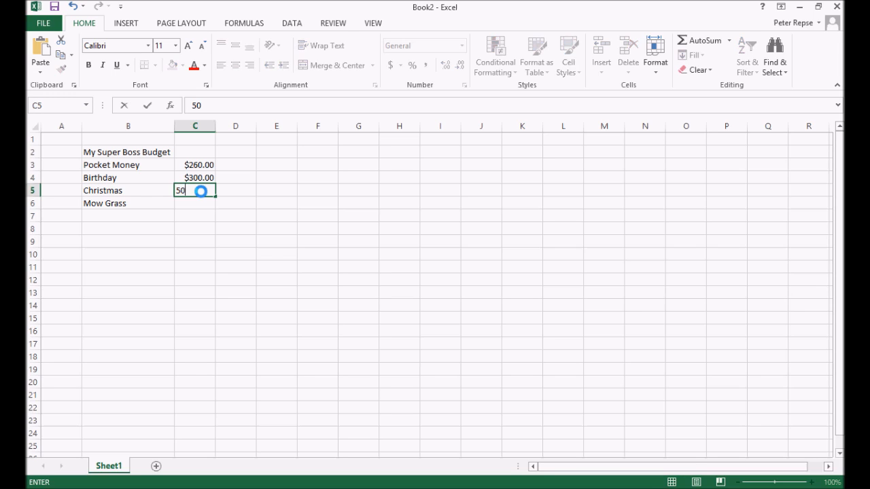
key(Enter)
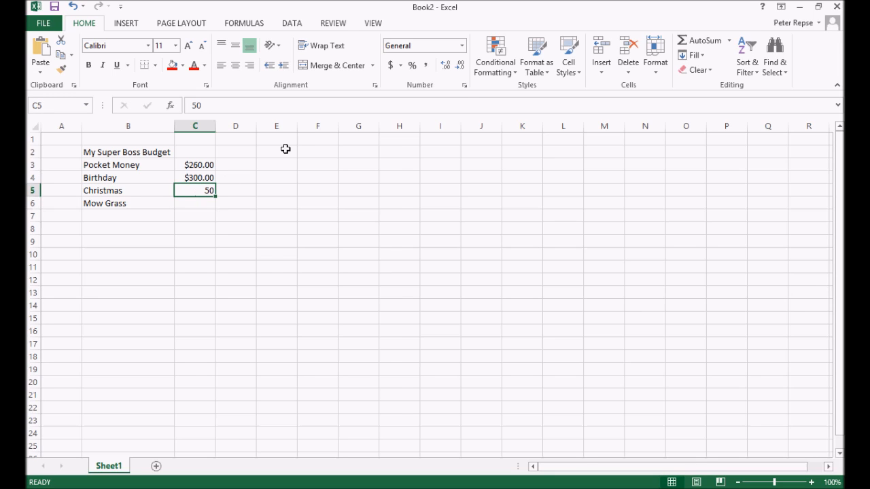
key(Enter)
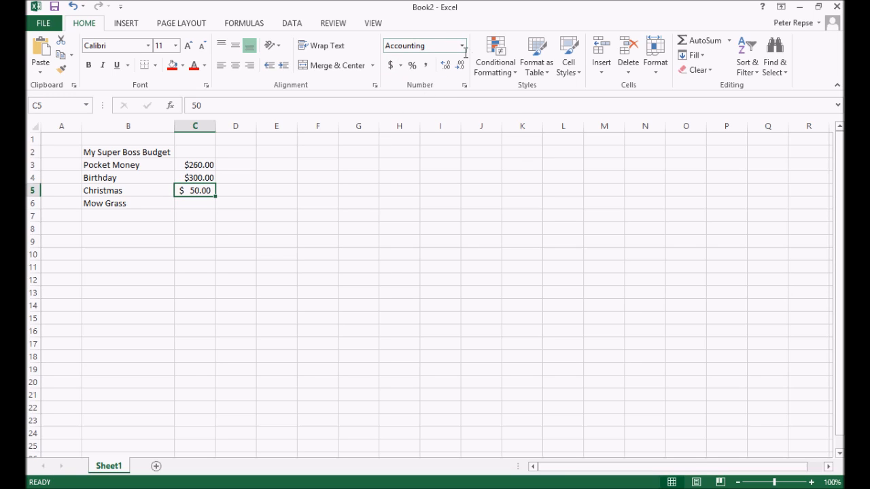
mouse_move(474, 81)
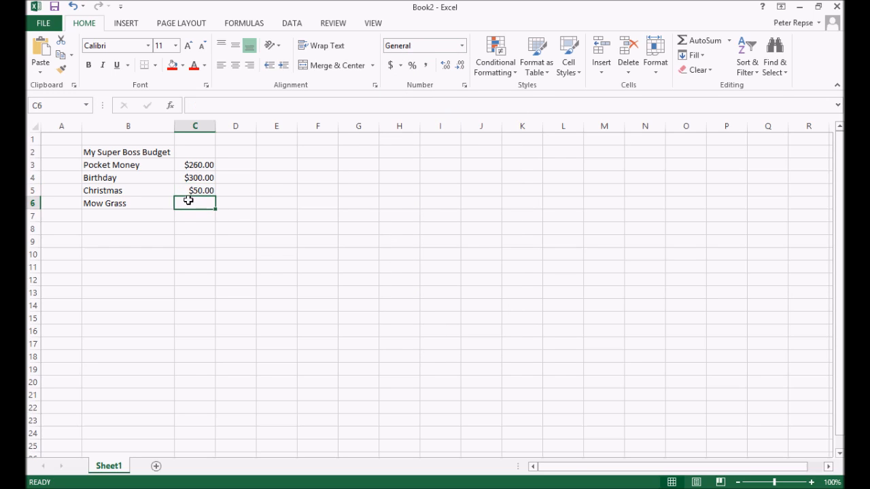
mouse_move(277, 177)
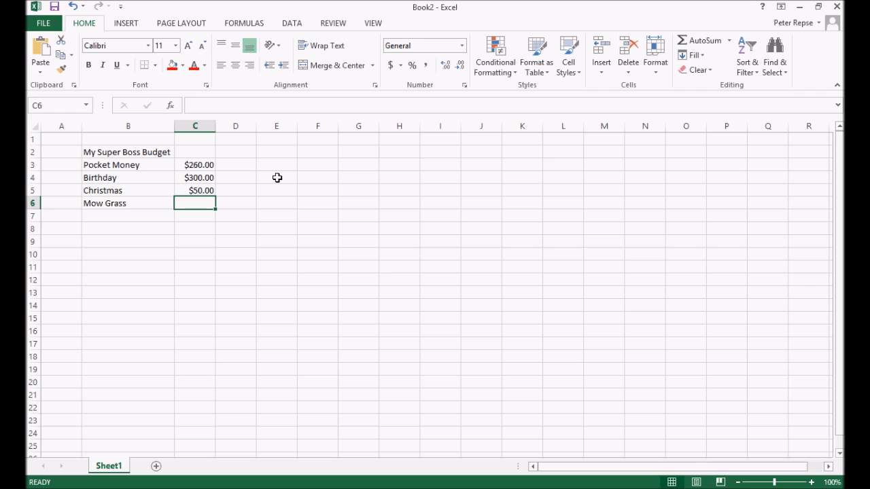
Enter =12*10 in C6 and format it as Currency, showing $120.00
text(=)
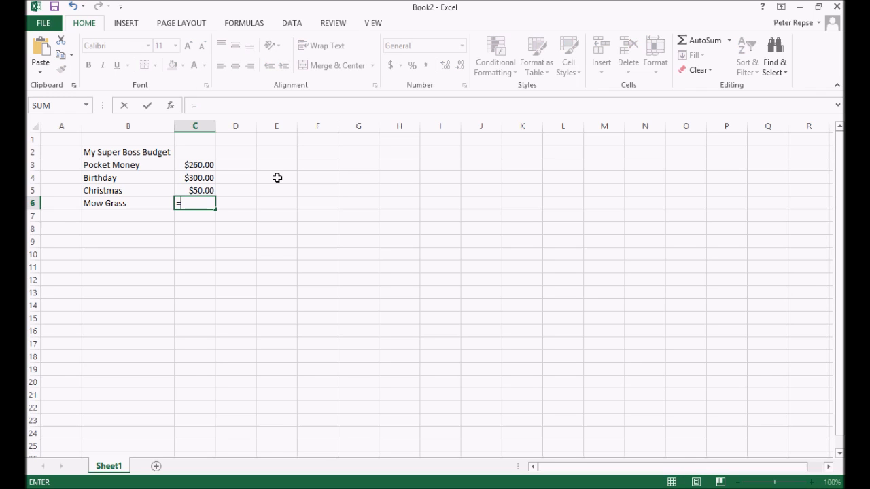
text(12)
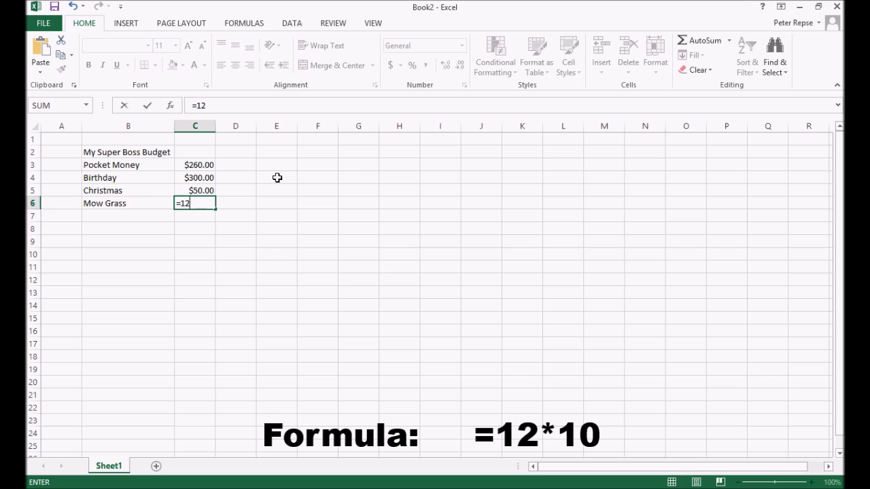
text(*)
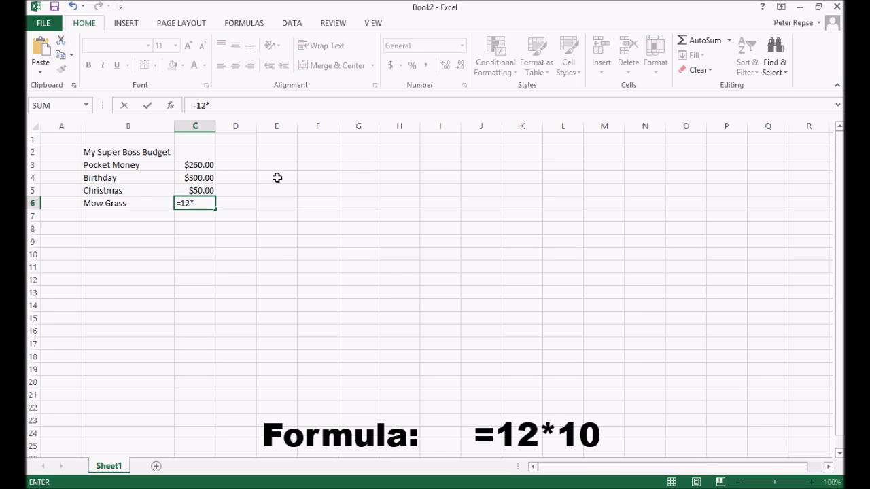
text(10)
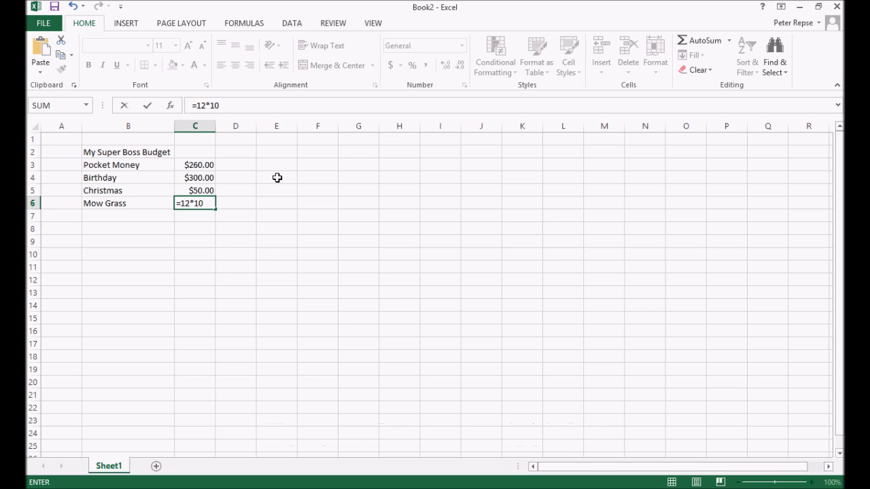
key(Enter)
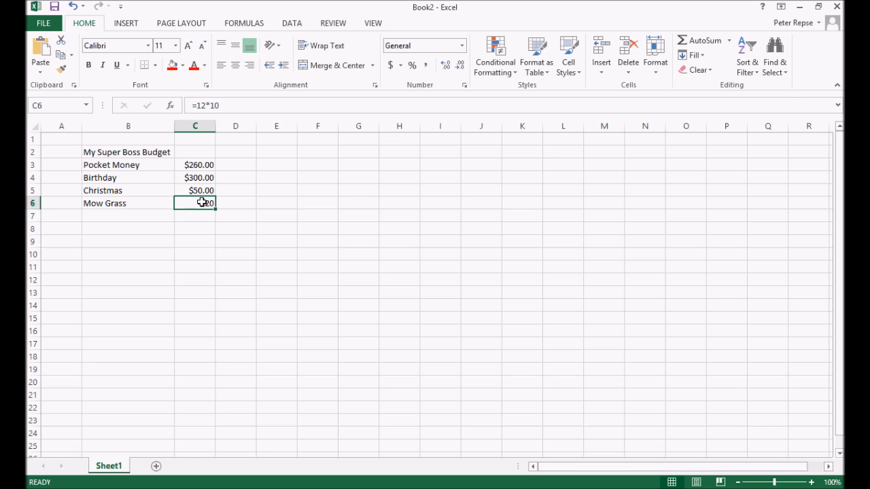
click(458, 46)
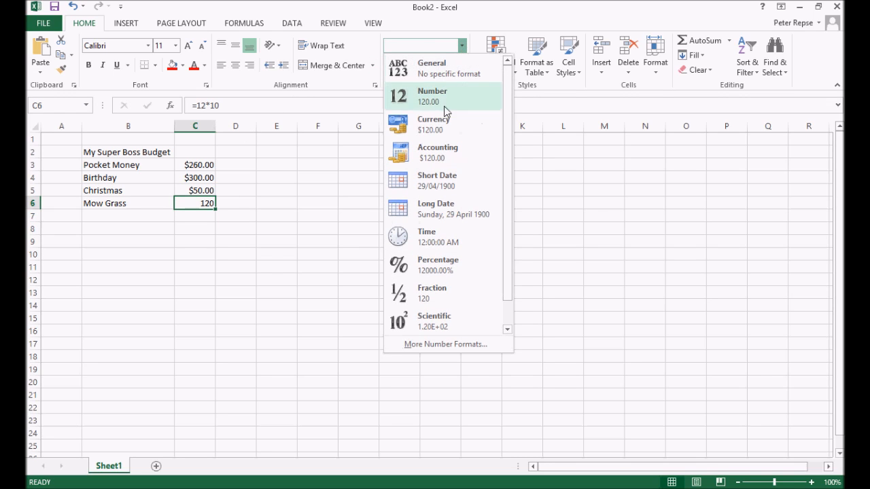
click(433, 124)
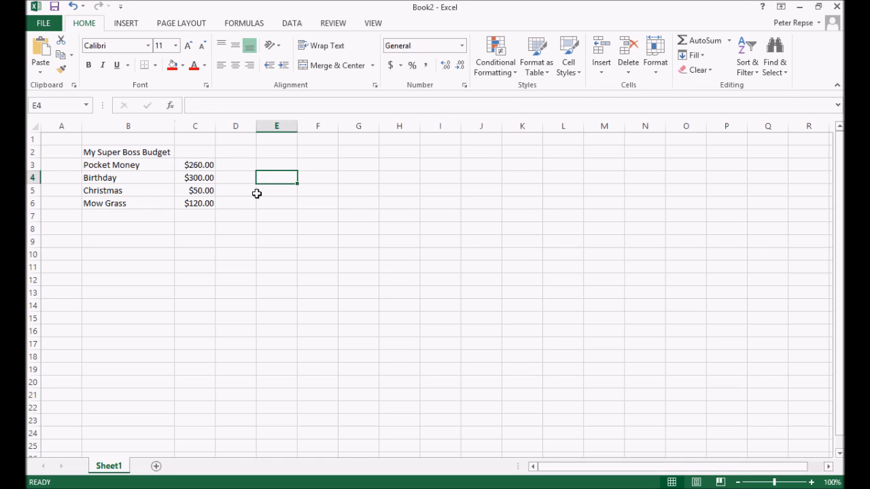
mouse_move(244, 200)
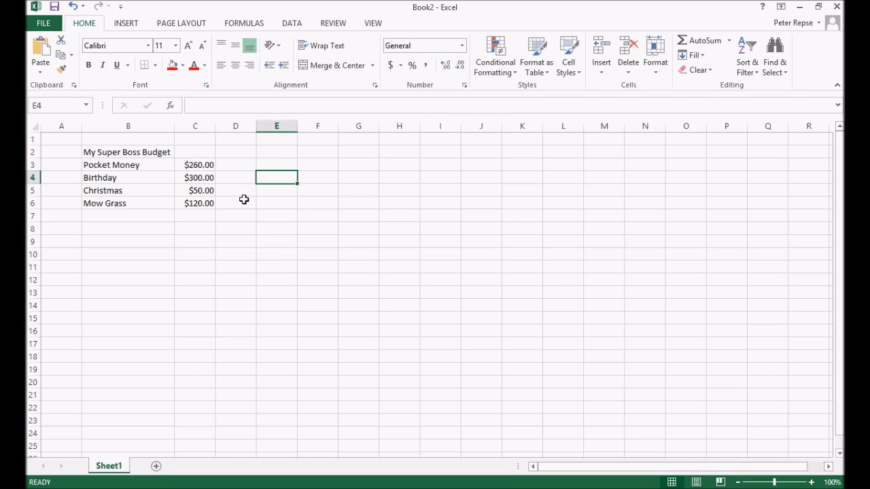
Edit the Pocket Money formula in C3, deleting its ending and typing 5
click(195, 164)
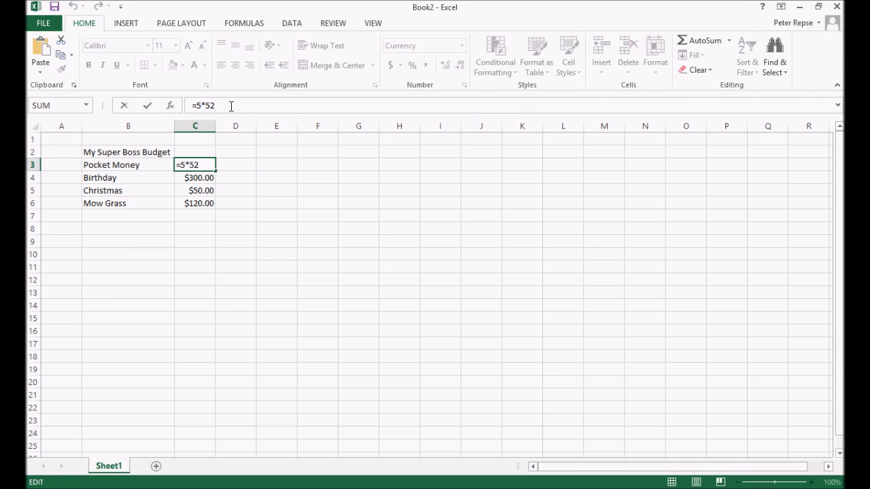
key(Backspace)
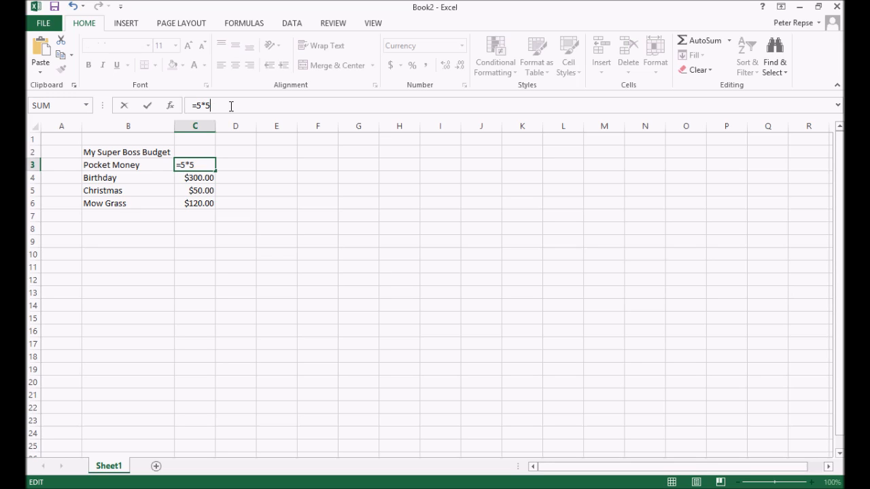
key(Backspace)
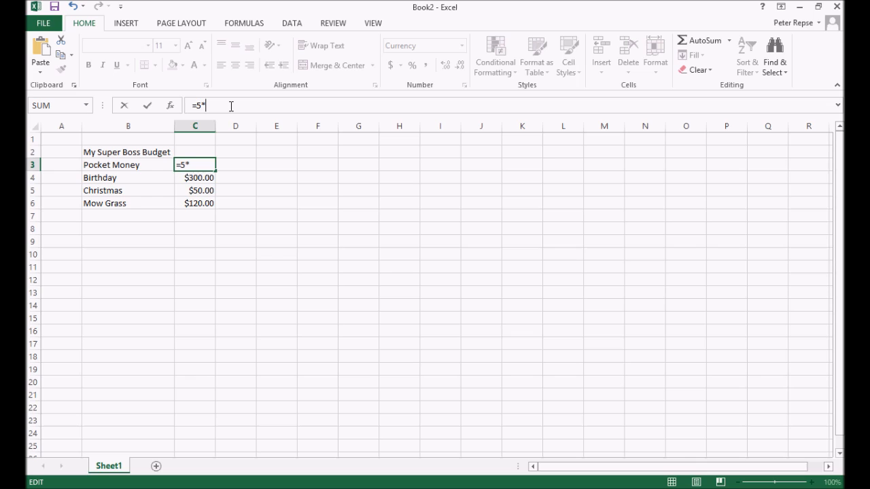
text(5)
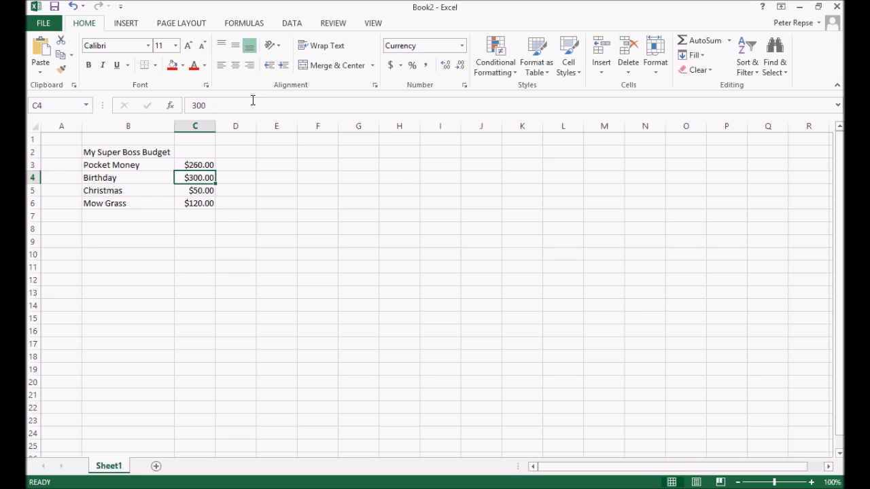
Merge and centre the budget title across cells B2:C2
click(235, 227)
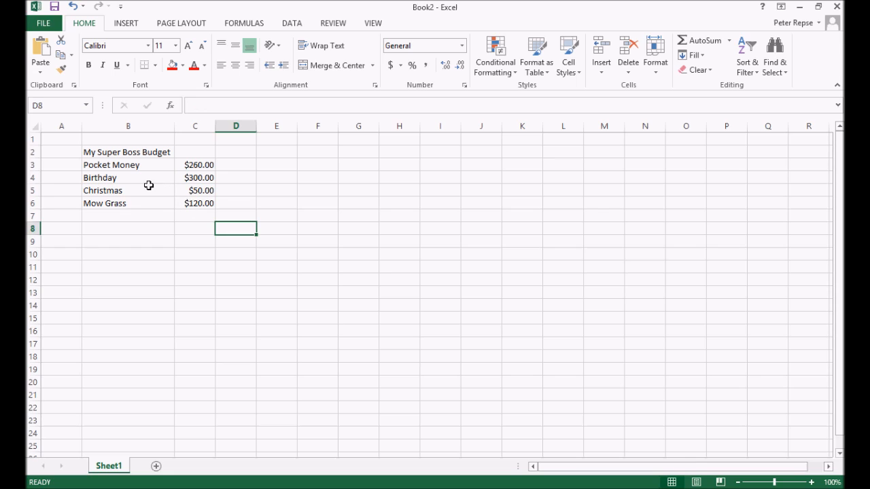
mouse_move(161, 153)
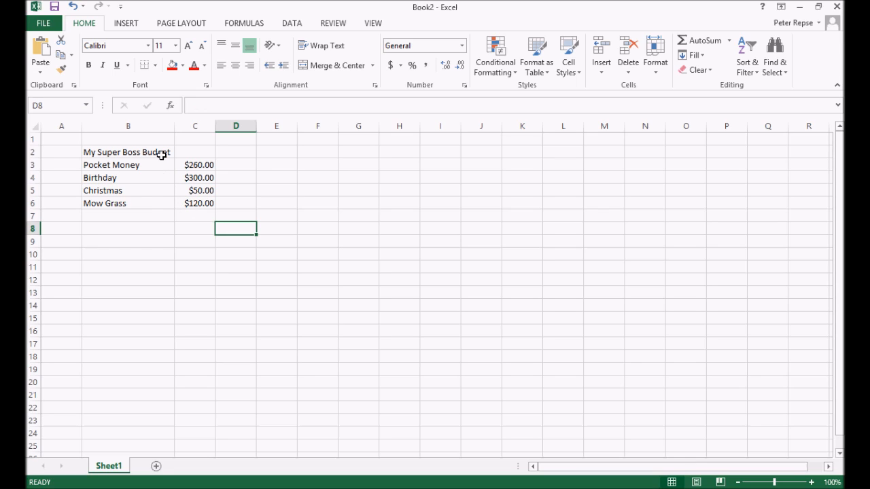
mouse_move(146, 151)
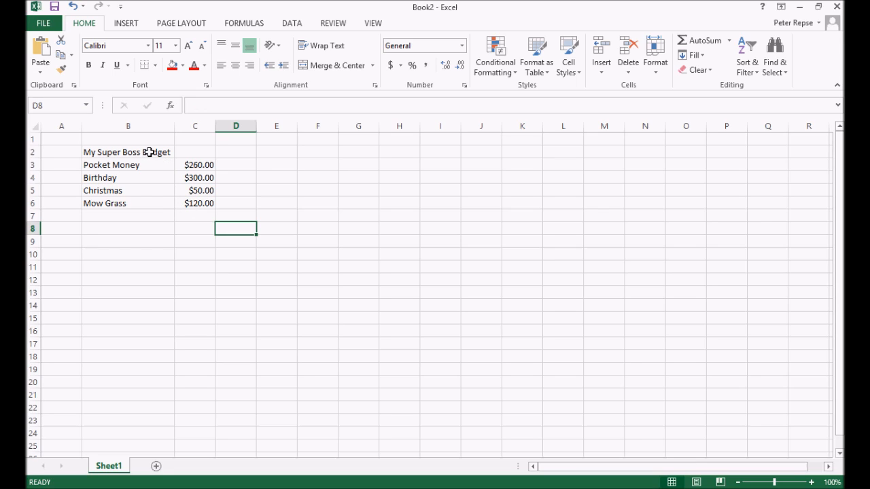
mouse_move(100, 152)
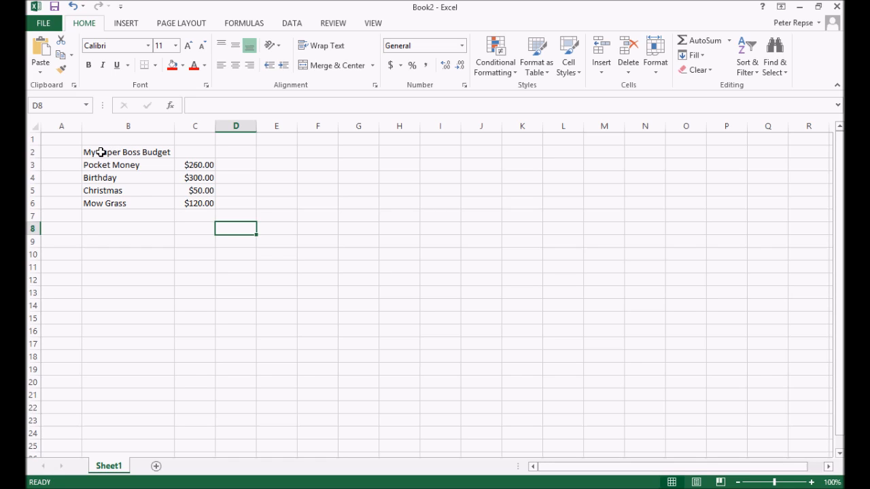
click(128, 151)
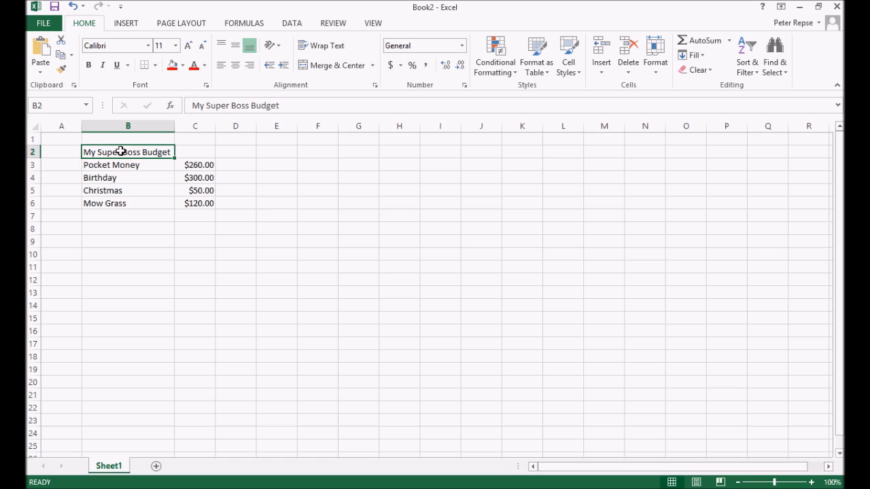
drag(127, 151, 195, 151)
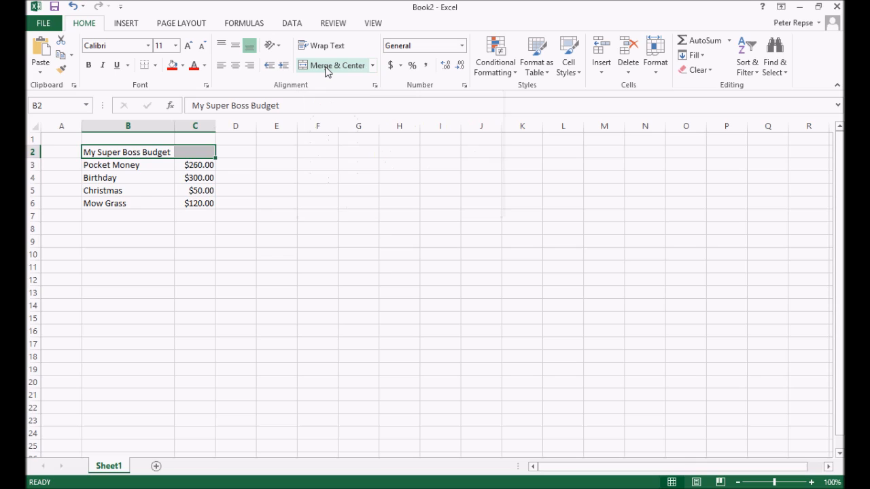
click(332, 65)
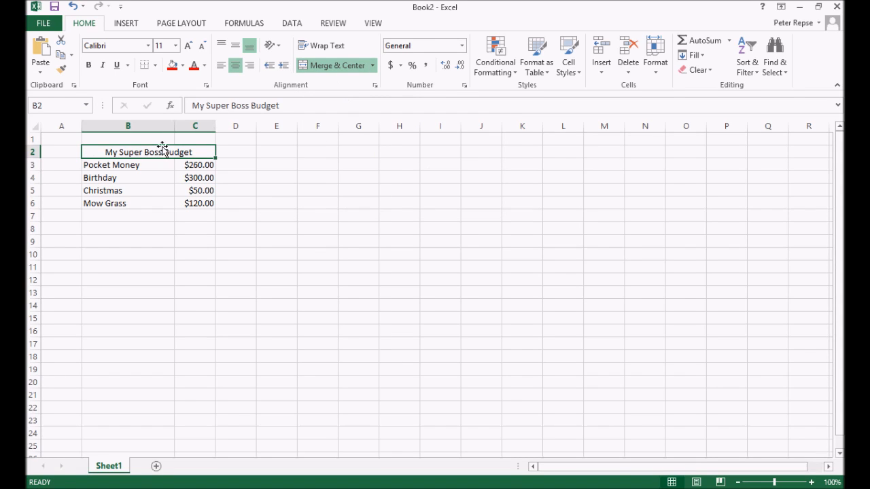
mouse_move(201, 152)
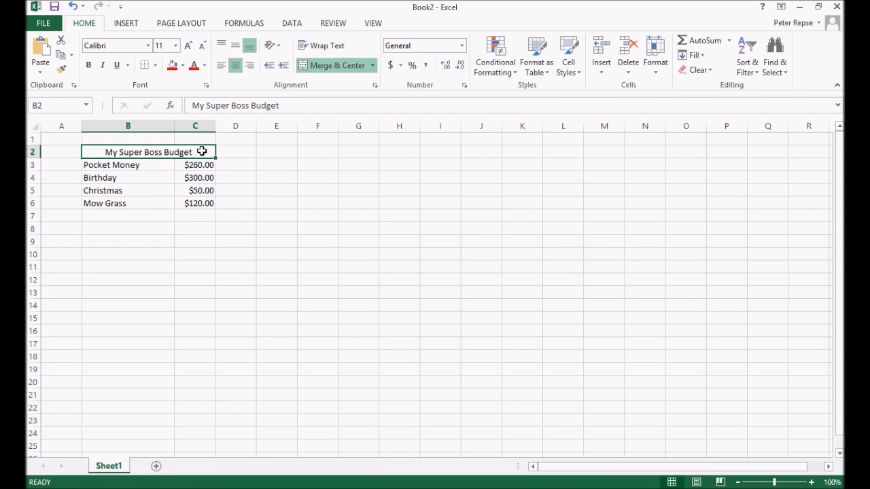
click(276, 178)
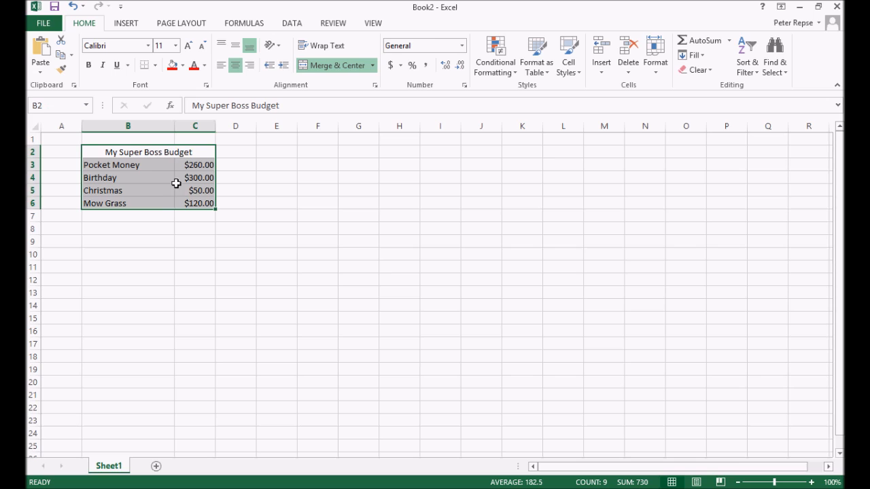
Give the table All Borders and make the title bold, larger and light blue
click(140, 65)
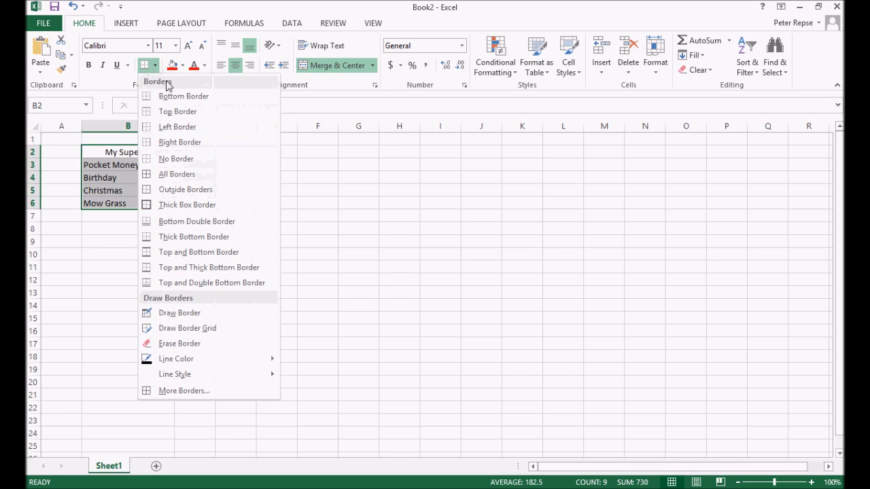
mouse_move(177, 174)
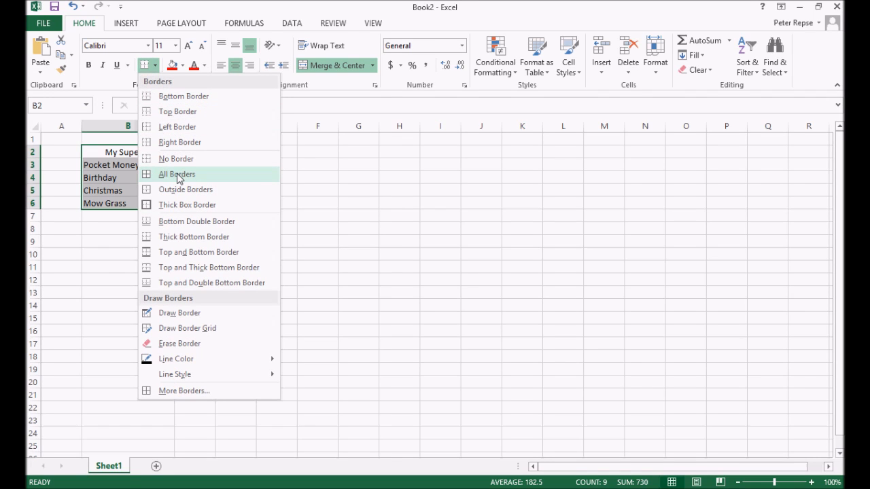
mouse_move(175, 176)
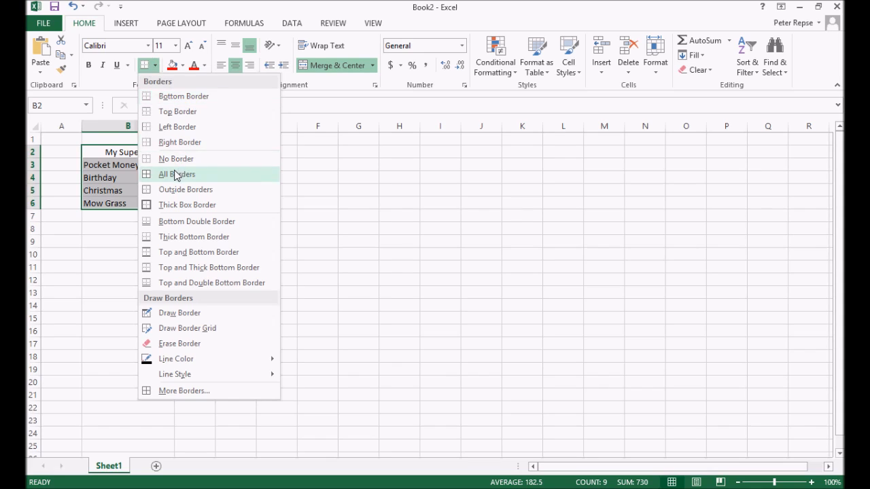
click(177, 174)
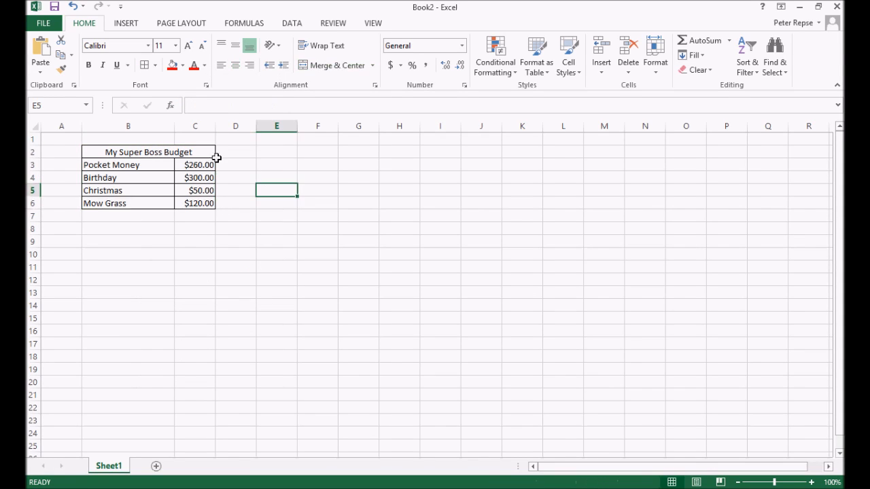
click(148, 151)
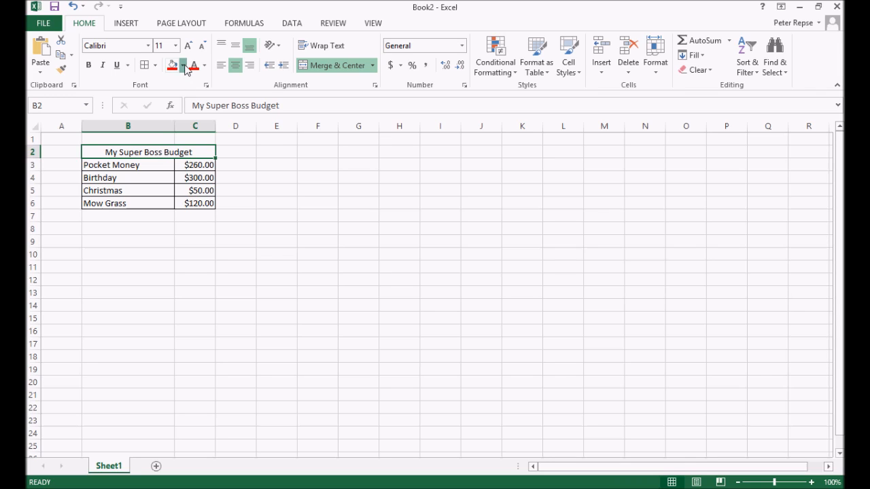
click(176, 65)
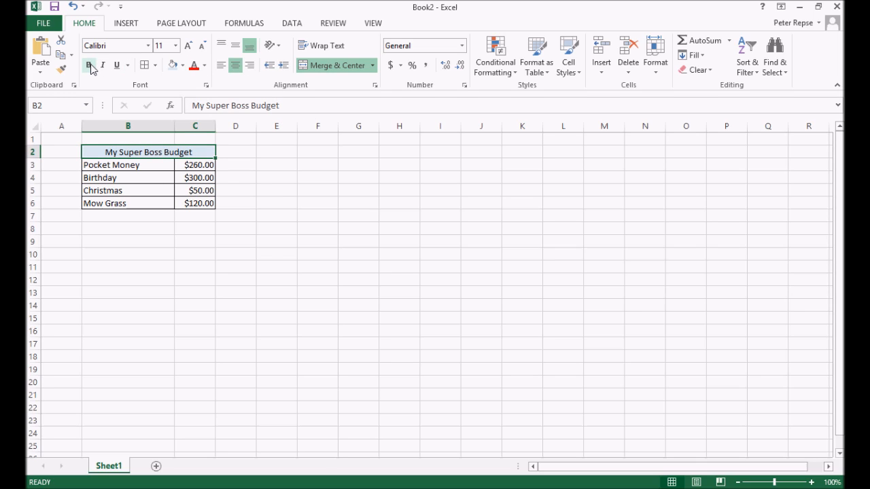
click(187, 45)
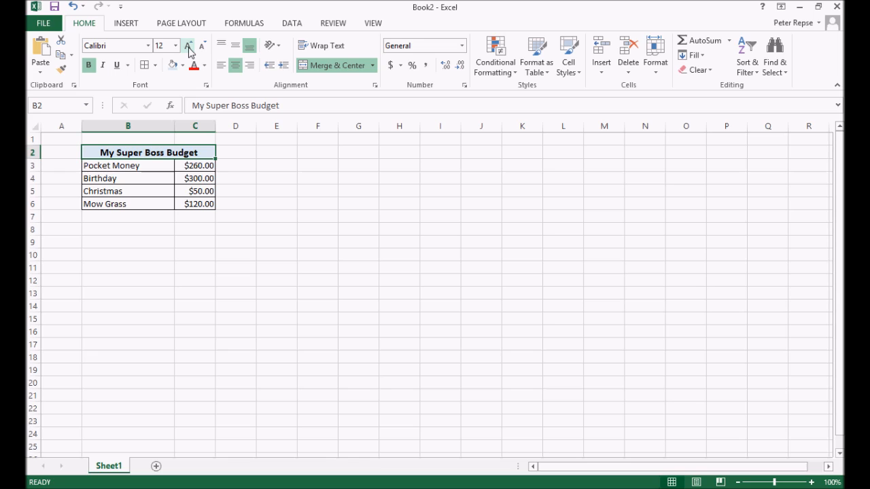
click(187, 45)
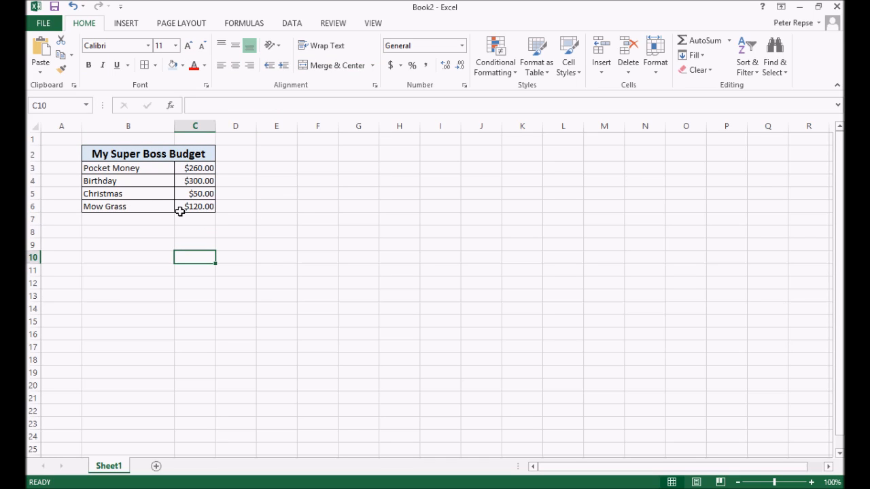
mouse_move(161, 198)
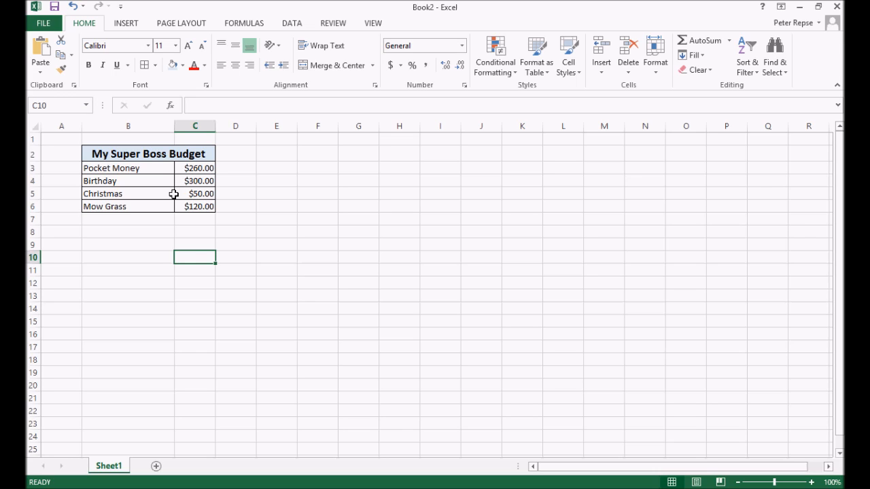
mouse_move(185, 197)
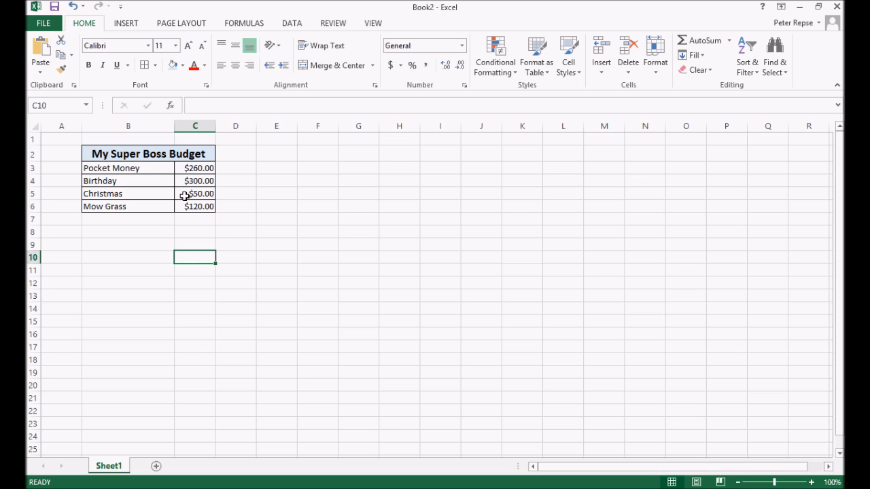
Type a right-aligned 'Total' label in B8 and '?' in C8
click(128, 219)
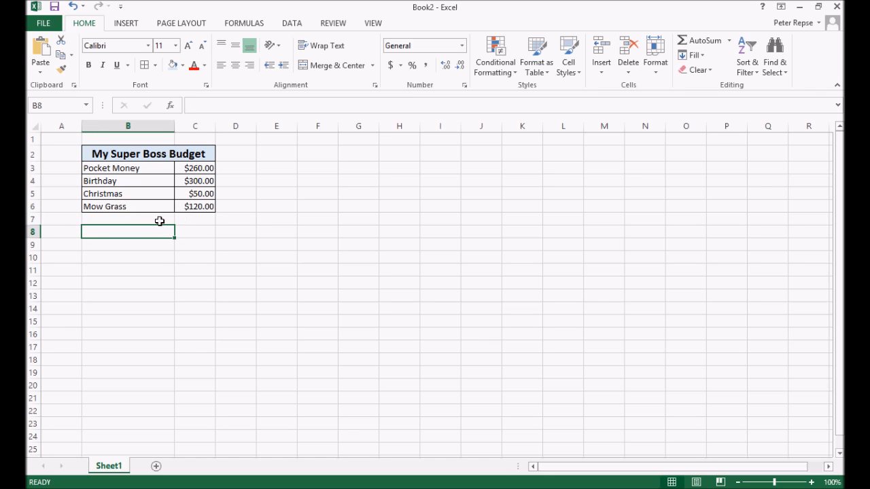
text(Total)
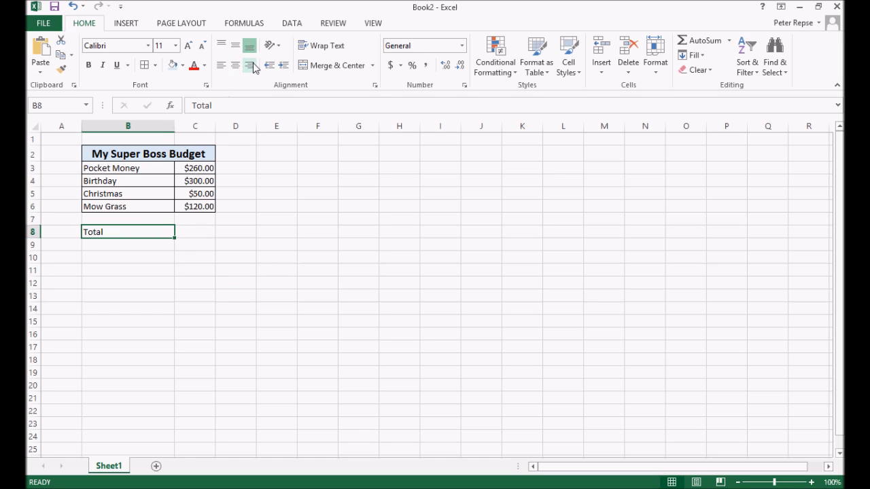
click(252, 66)
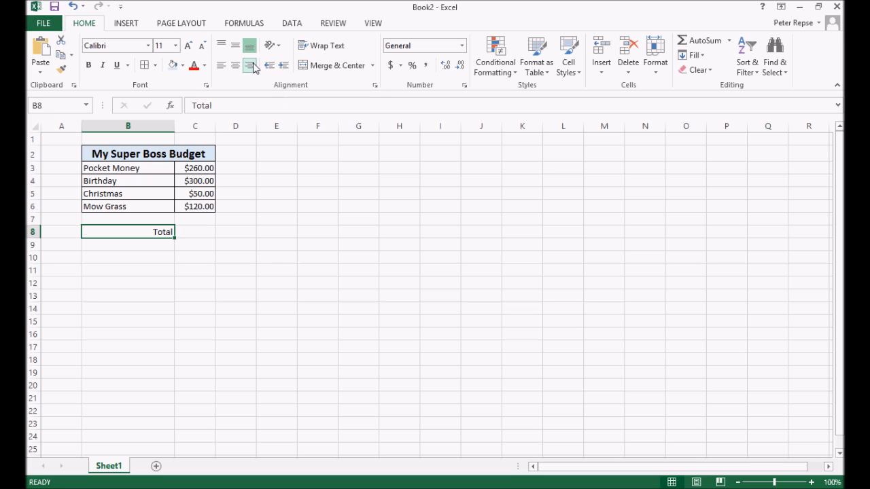
click(195, 231)
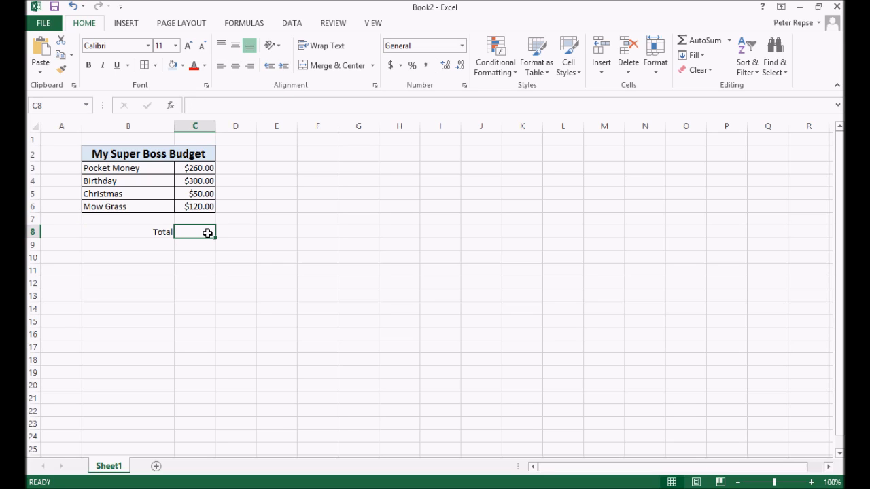
mouse_move(204, 232)
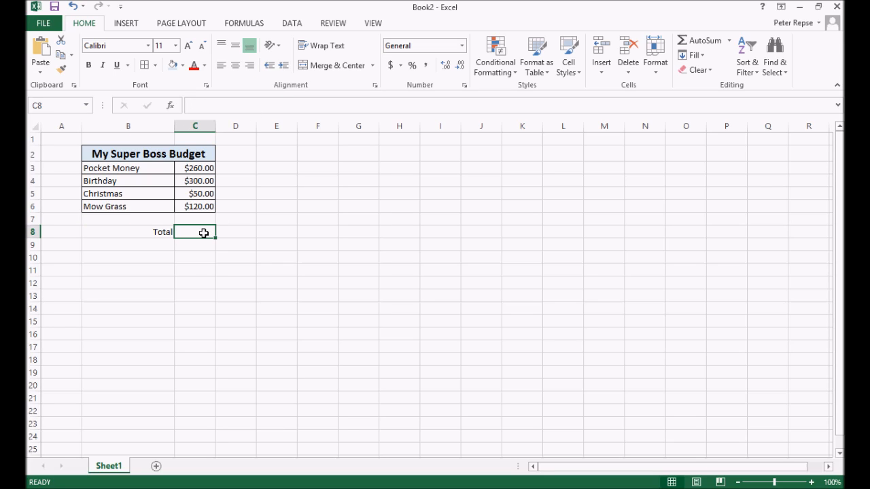
mouse_move(167, 233)
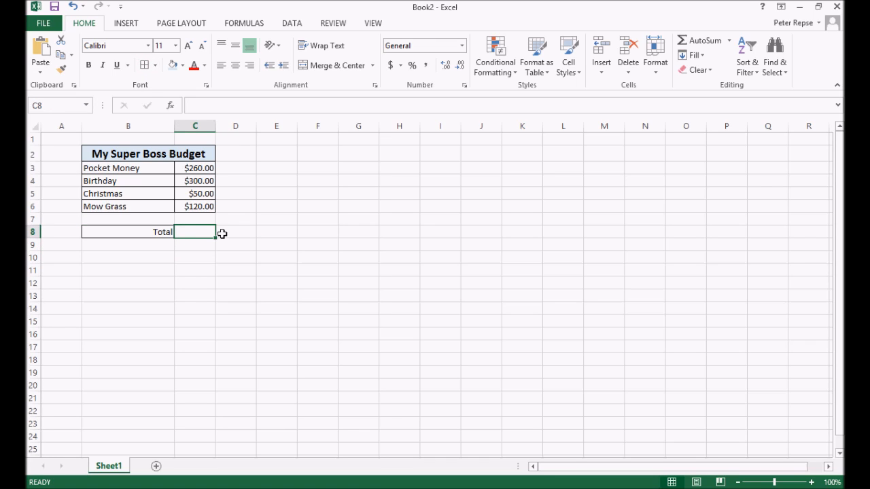
text(?)
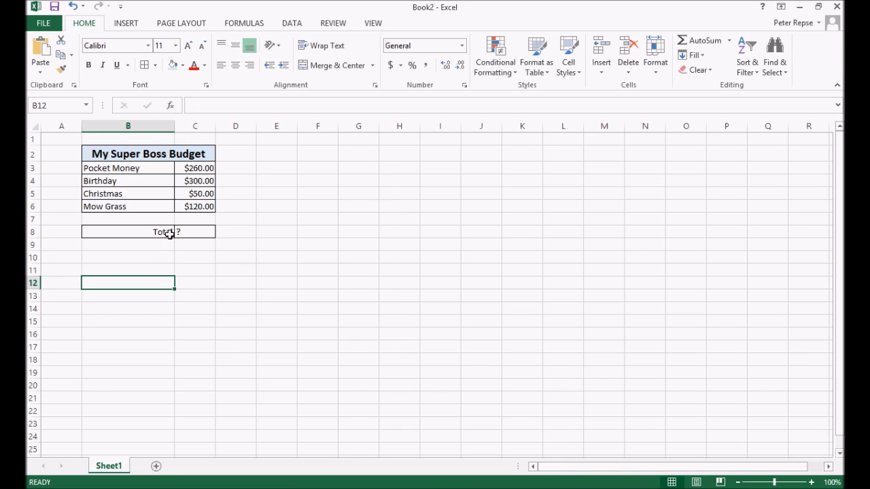
Shade the Total row cells B8:C8 light blue and make their text bold
click(148, 231)
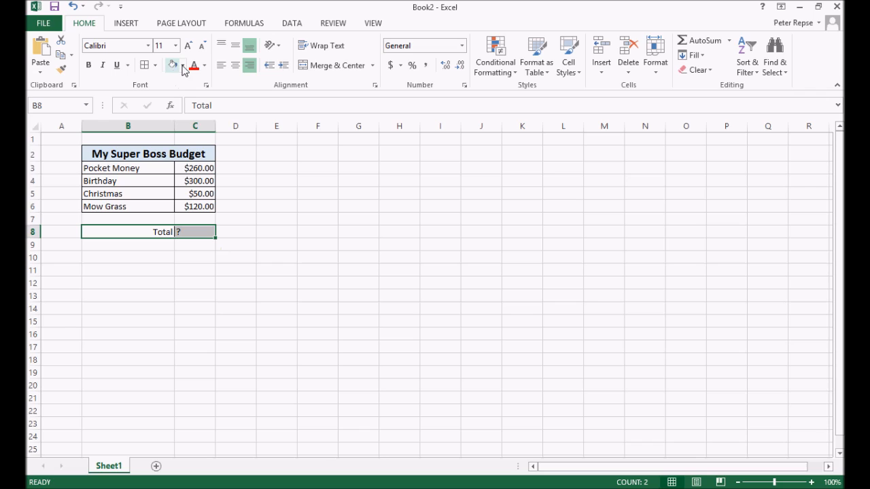
click(177, 65)
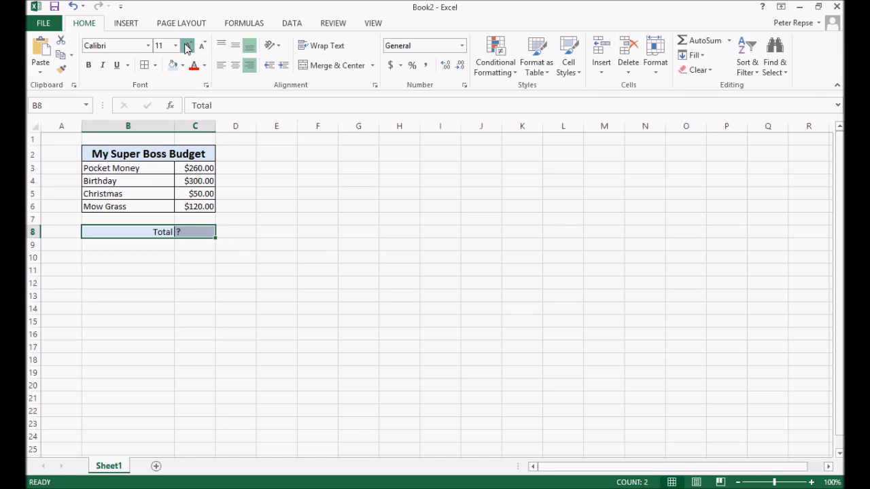
click(358, 206)
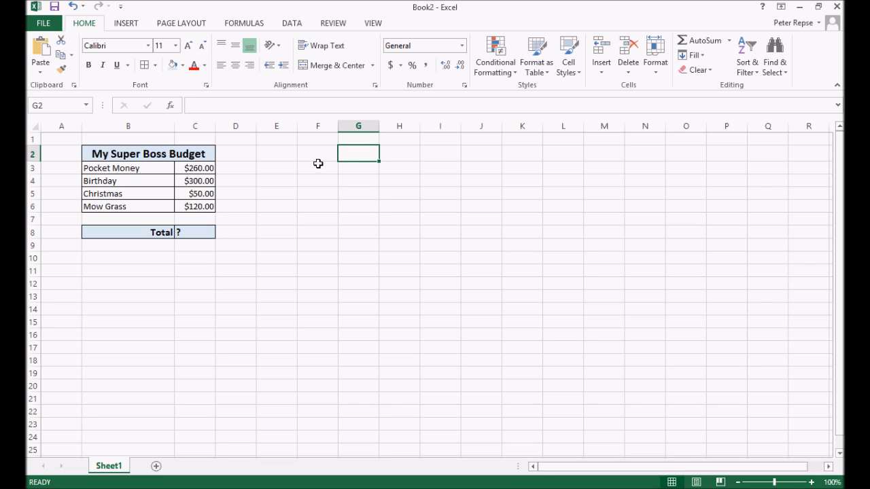
mouse_move(301, 156)
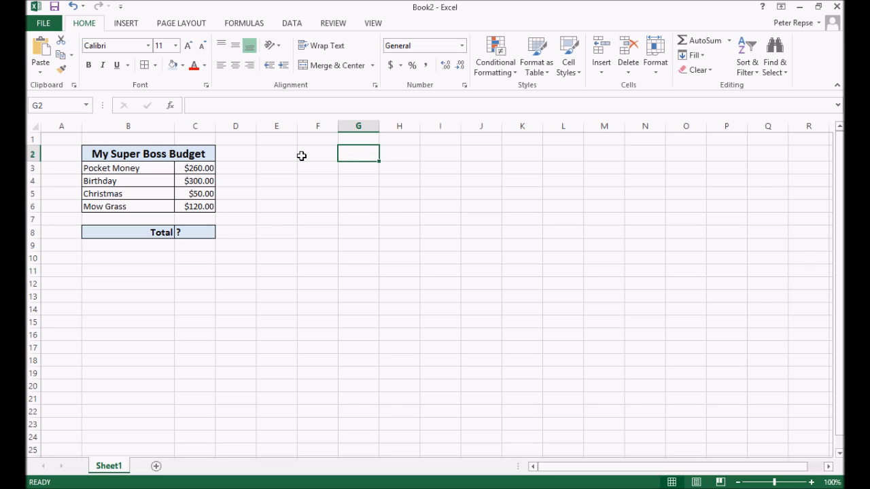
Enter the wishlist item 'Halo 8' in cell E2, to the right of the budget
click(276, 153)
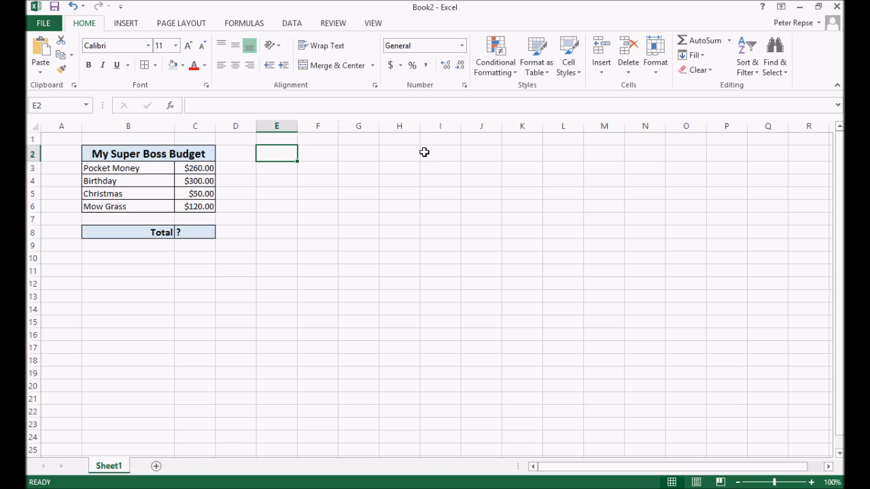
mouse_move(439, 154)
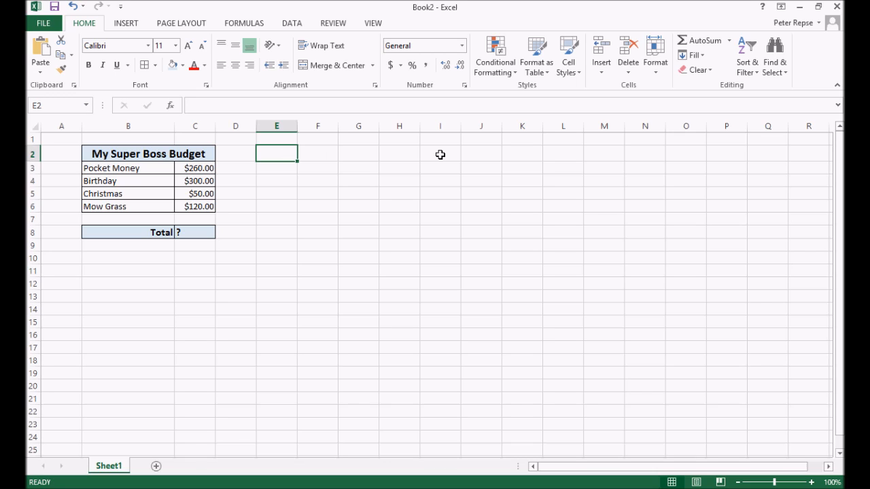
text(Halo)
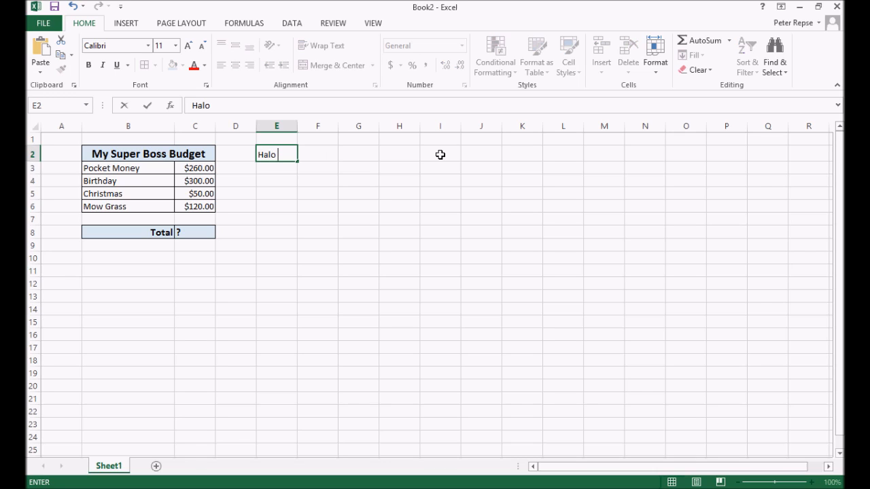
text(8)
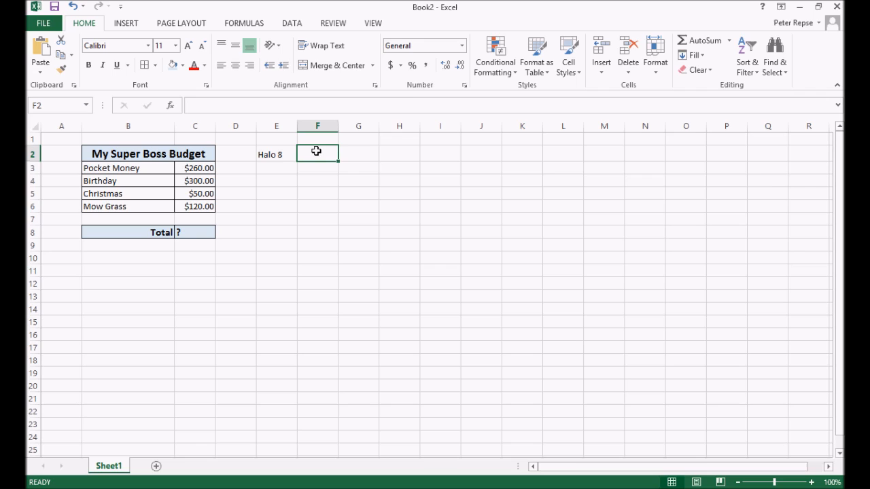
Enter 100 as the Halo 8 amount and format it as Currency, $100.00
text(100)
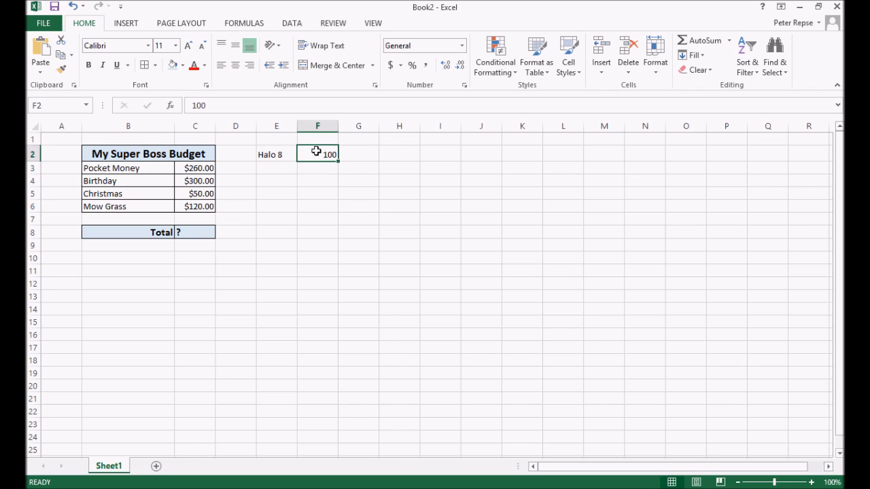
click(460, 46)
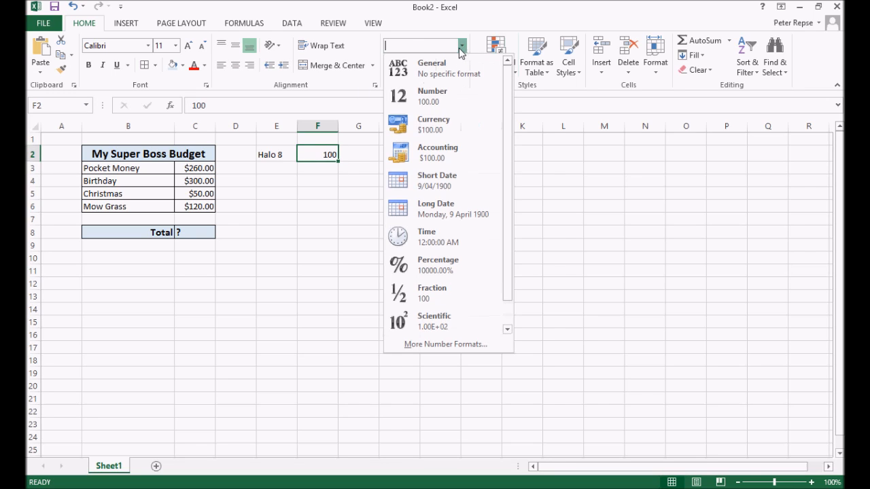
click(433, 124)
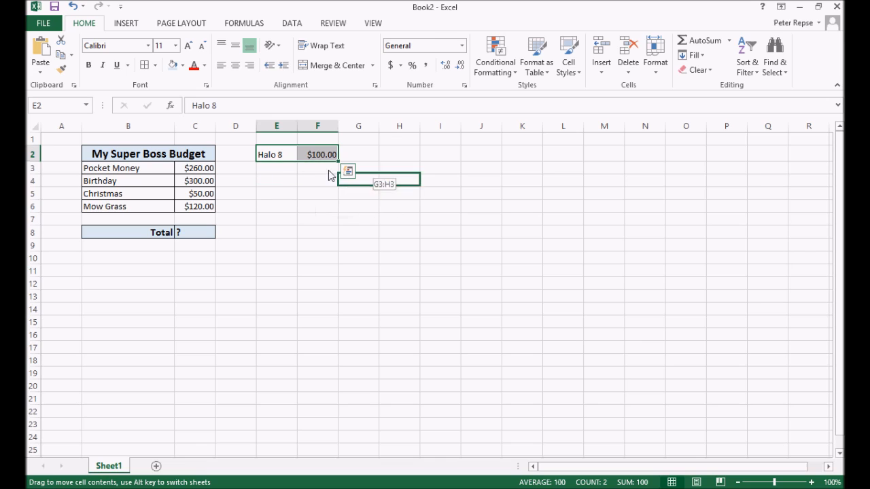
Move the Halo 8 entry and its $100.00 amount from row 2 to row 3
drag(292, 154, 292, 168)
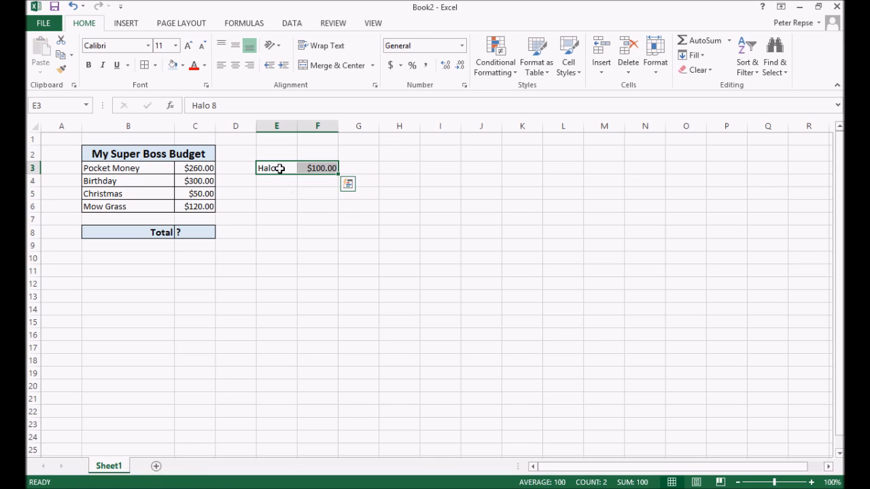
key(ctrl+x)
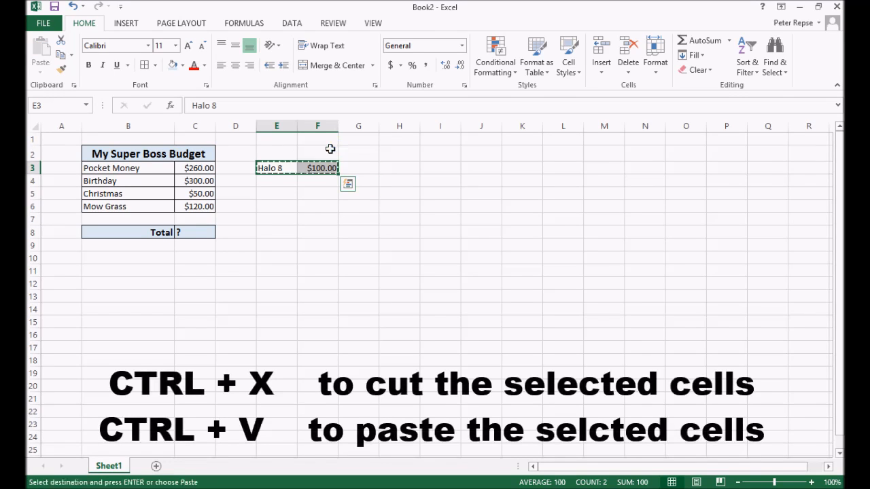
click(276, 154)
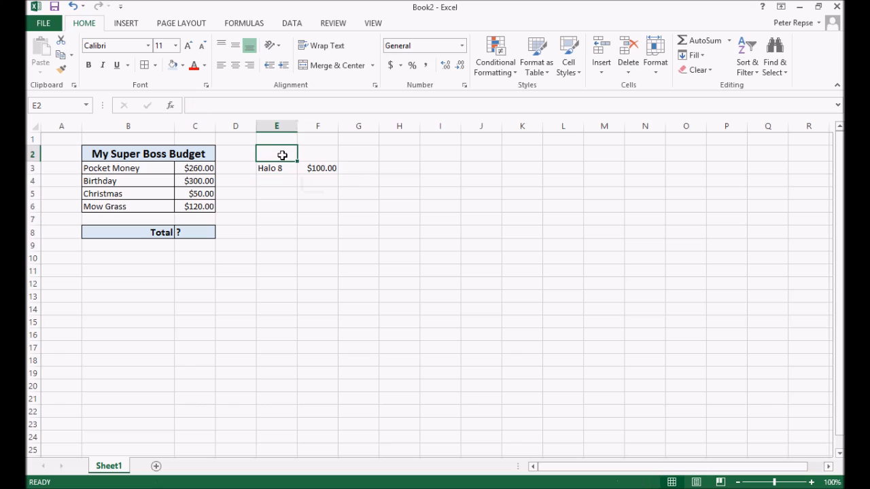
Title the wishlist 'My Wishlist', merged across E2:F2, matching the budget title's formatting
text(My Wishlist)
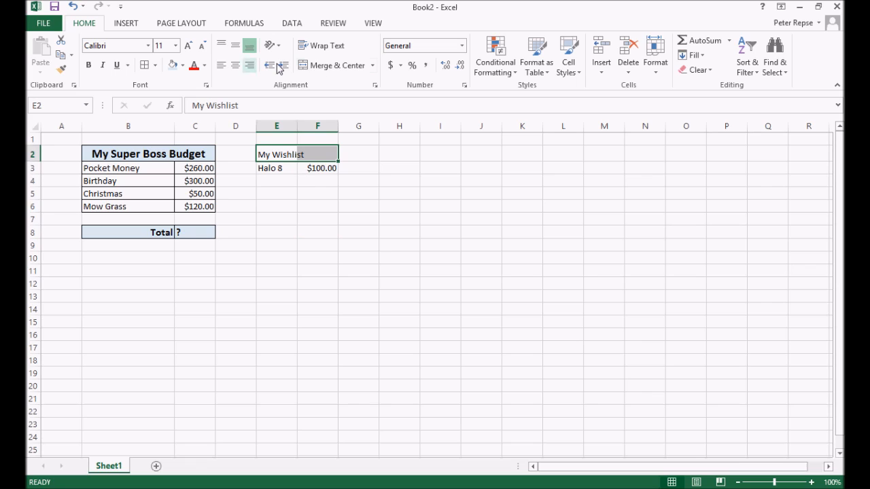
click(330, 65)
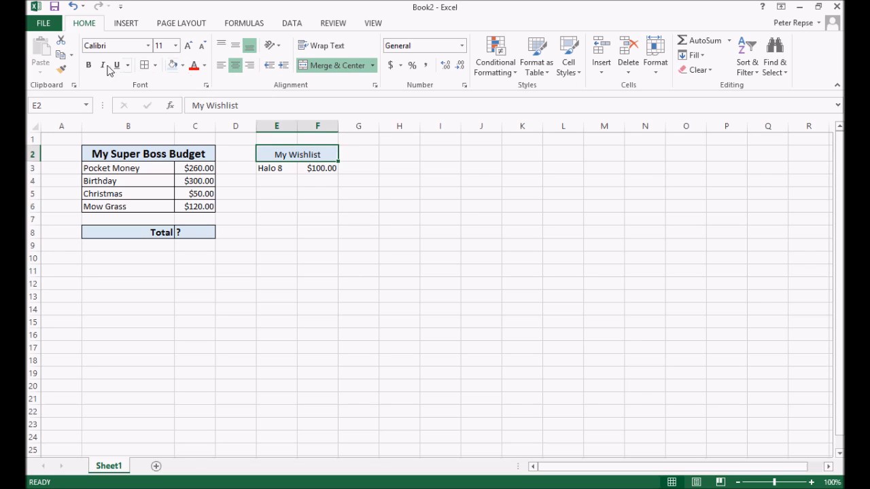
click(187, 46)
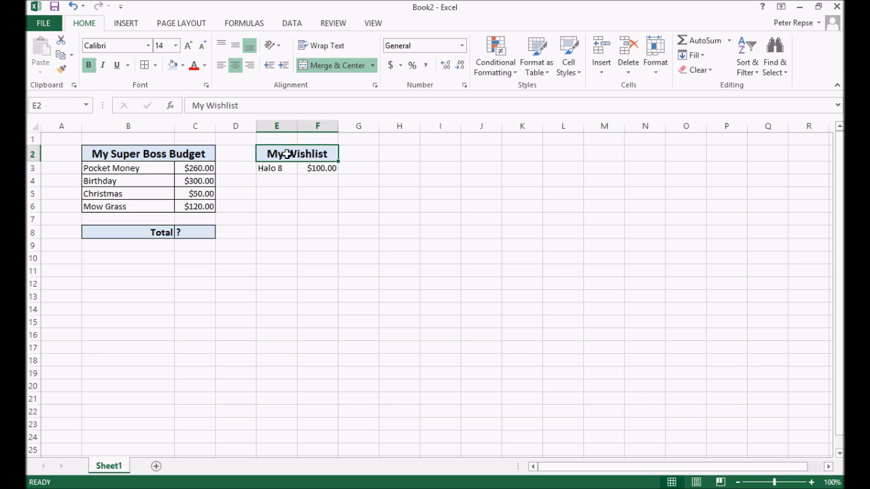
click(148, 153)
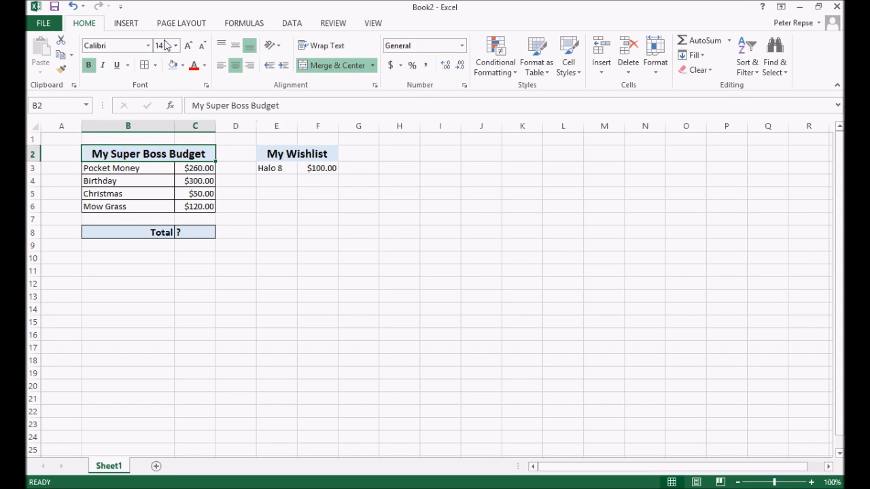
click(296, 153)
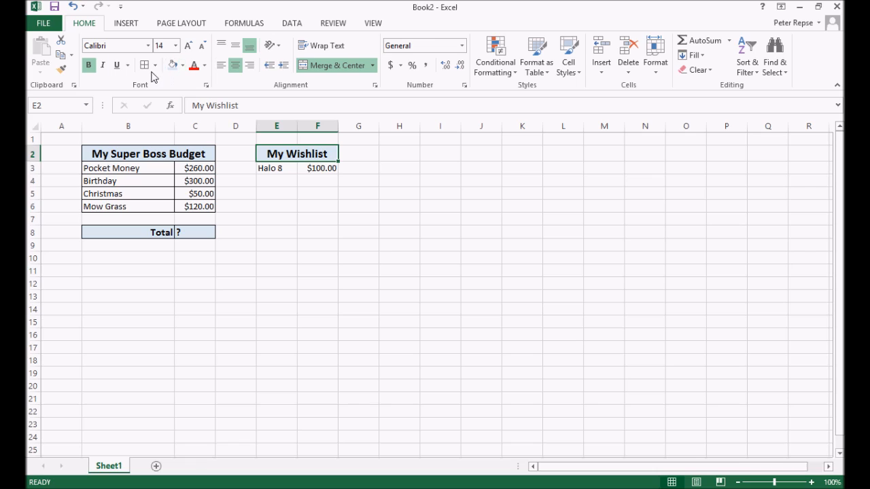
mouse_move(288, 178)
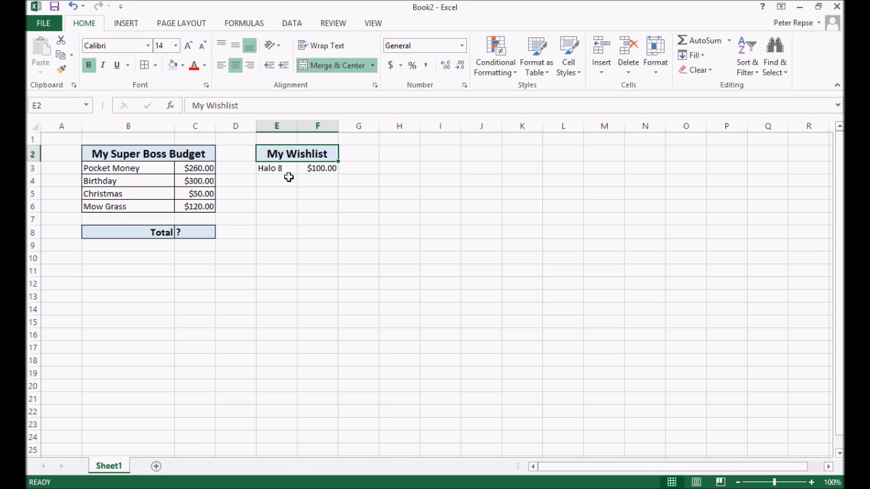
click(276, 181)
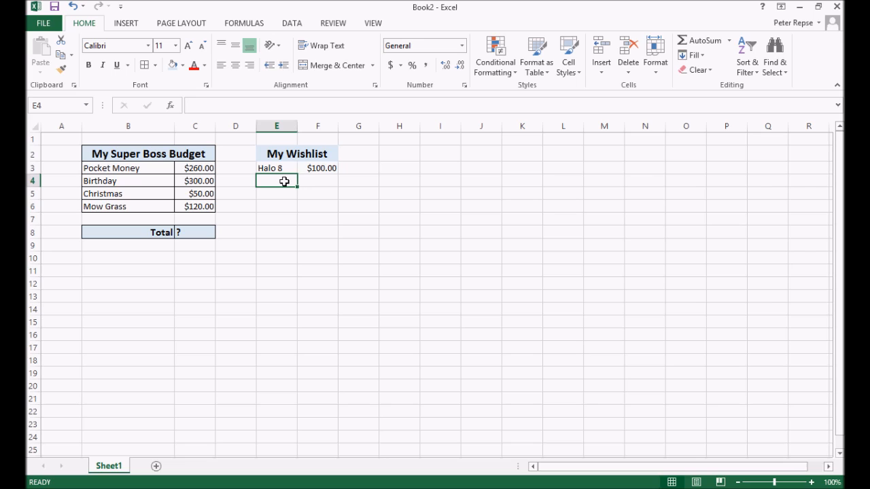
Add the Bike item with amount 320, shown as currency $320.00, below Halo 8
text(Bike)
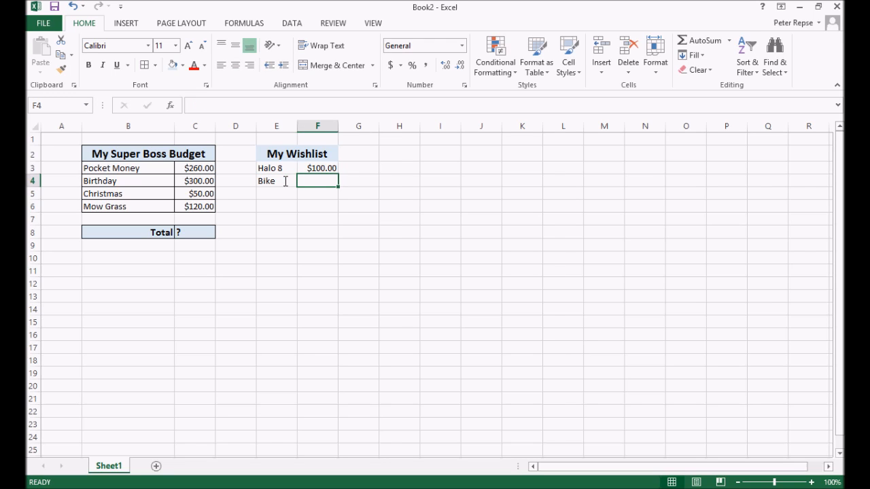
text(320)
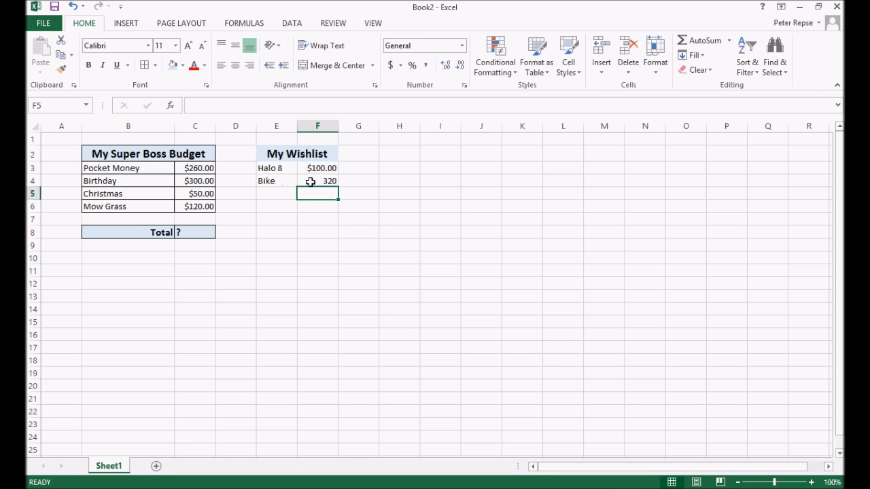
click(455, 45)
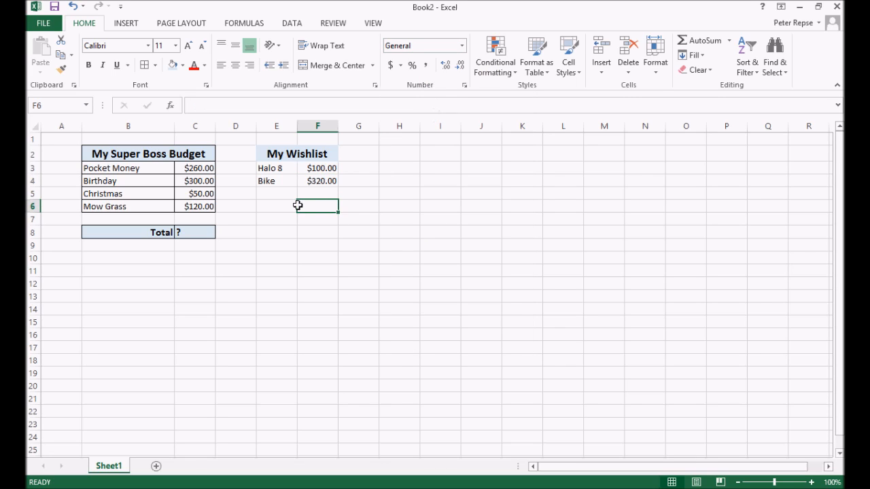
click(275, 206)
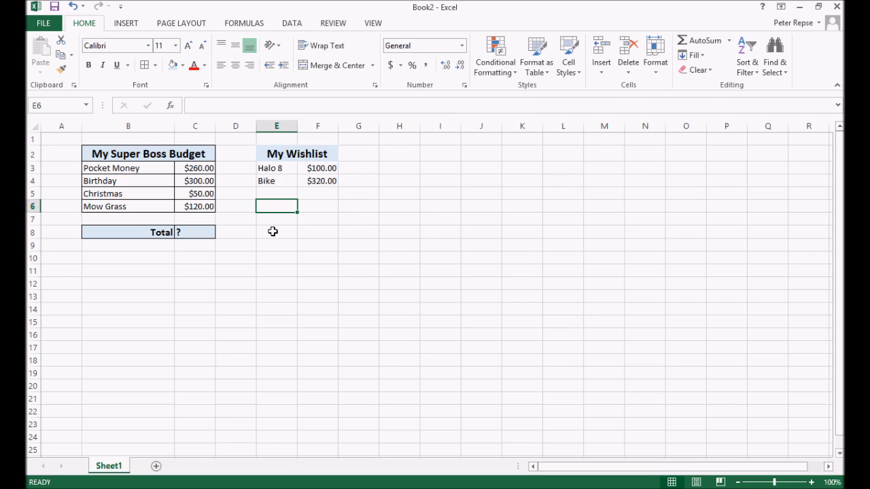
click(276, 232)
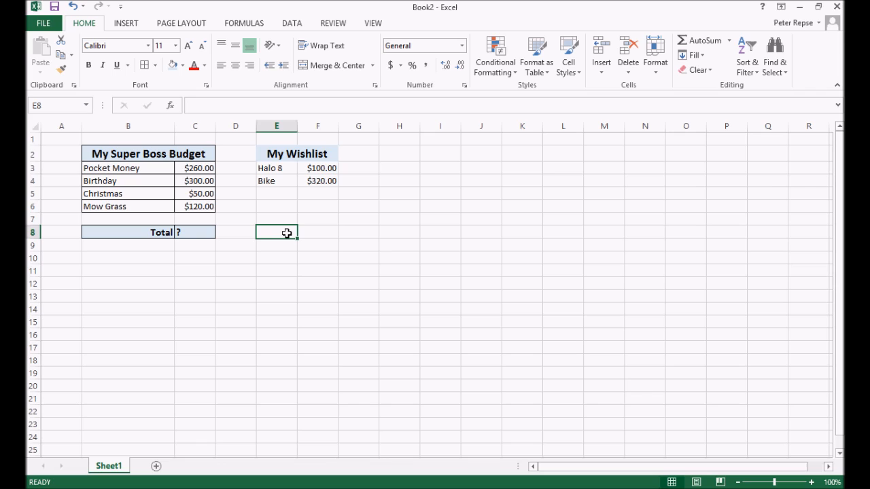
Add a bold, bordered wishlist Total row, then select the title and item rows E2:F4
text(Total)
click(318, 232)
text(?)
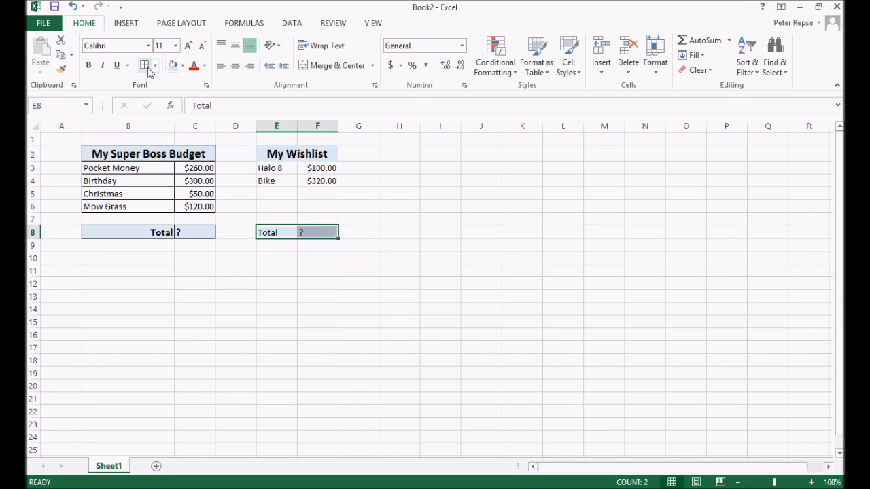
click(276, 271)
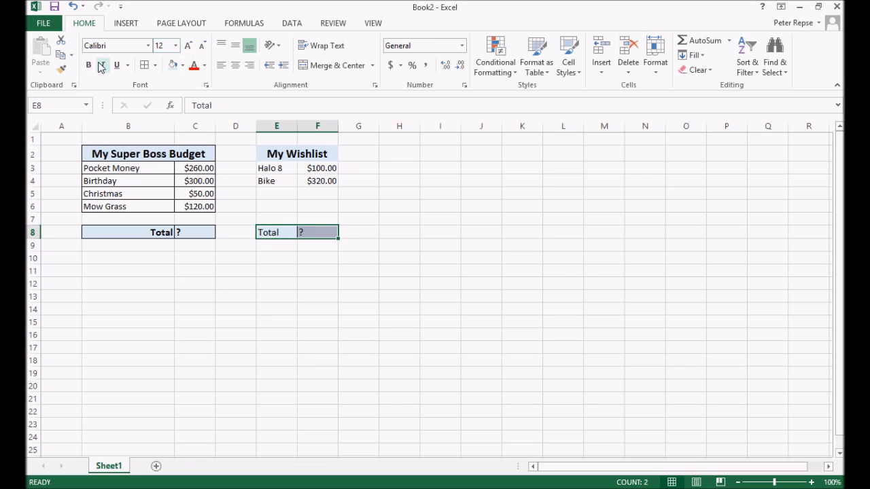
click(317, 296)
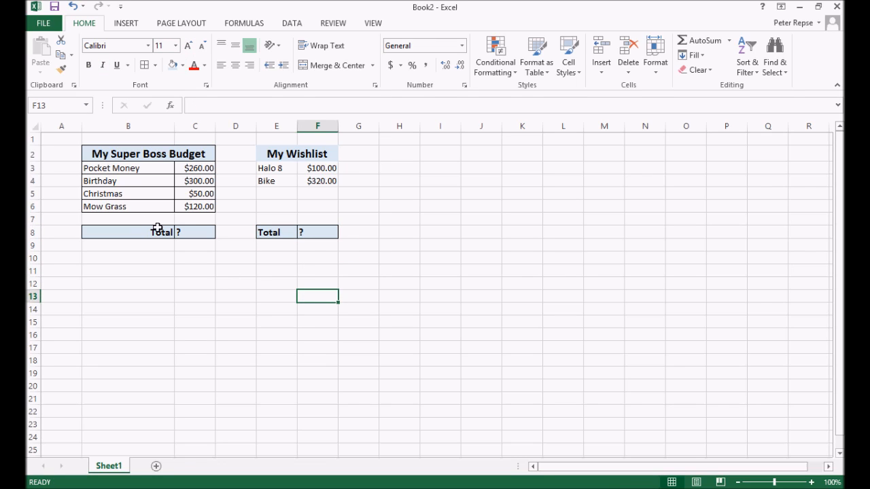
click(275, 296)
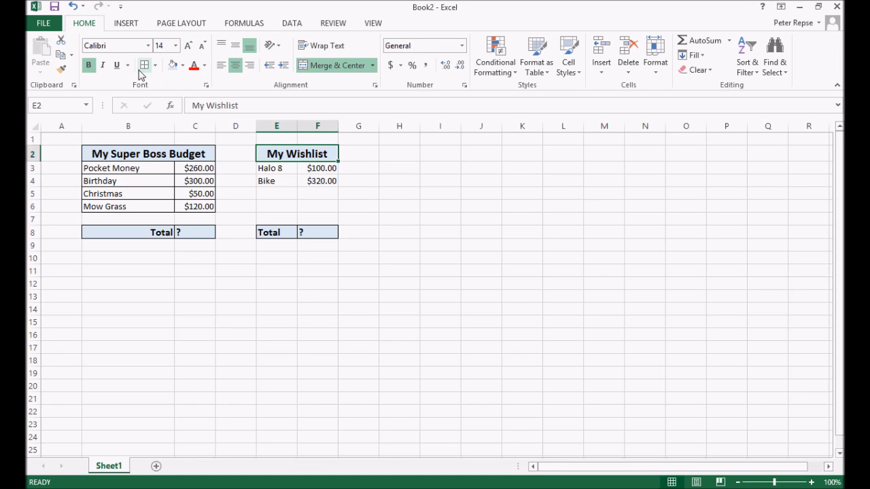
drag(276, 154, 318, 181)
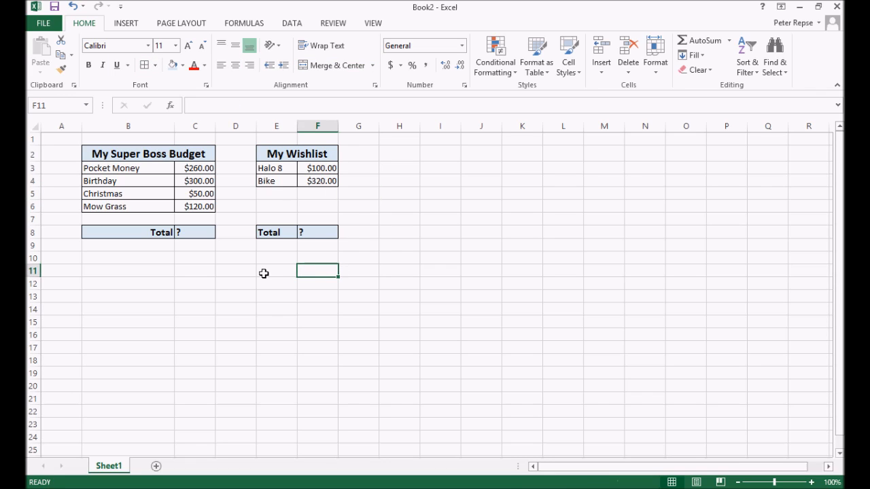
mouse_move(217, 254)
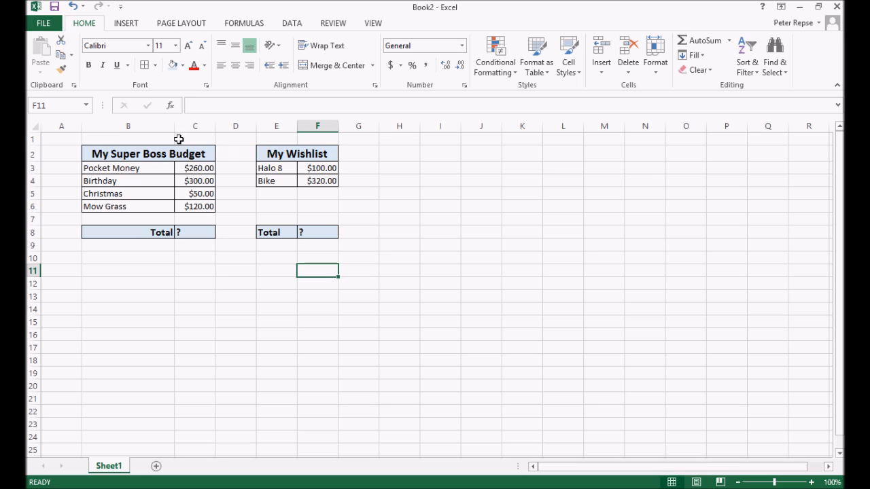
mouse_move(71, 165)
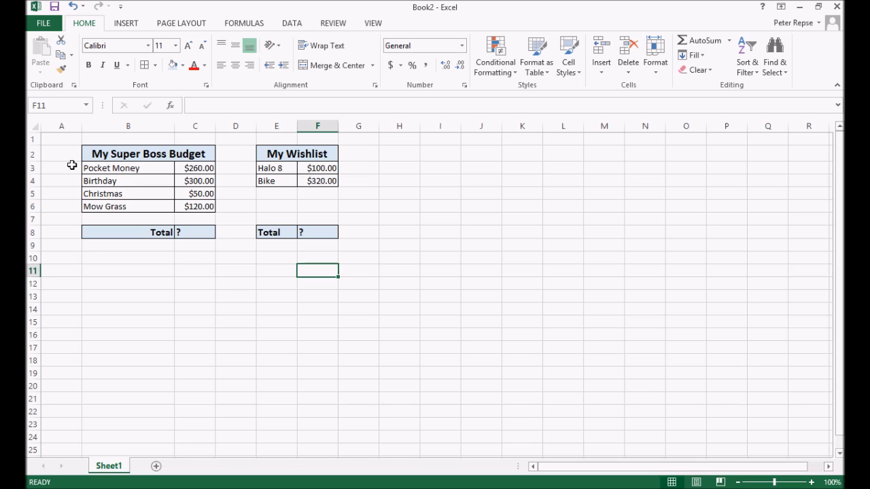
mouse_move(27, 145)
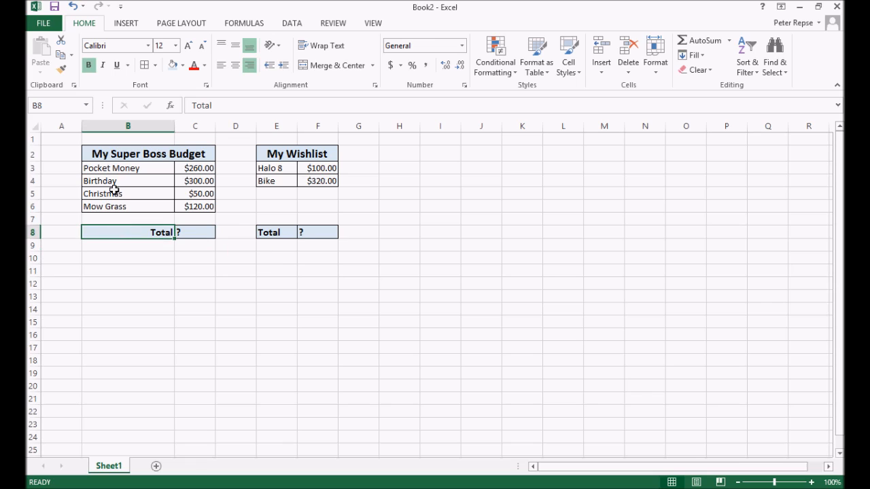
Make row 2, which holds both table titles, much taller
click(147, 153)
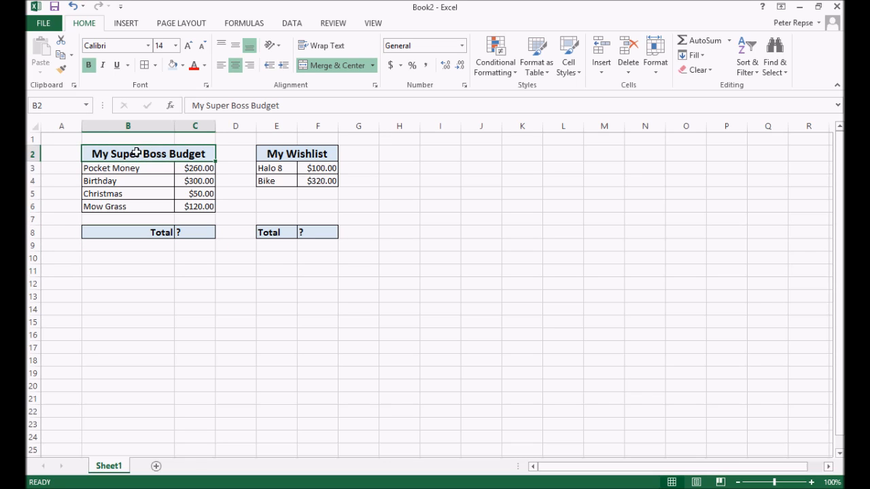
mouse_move(149, 151)
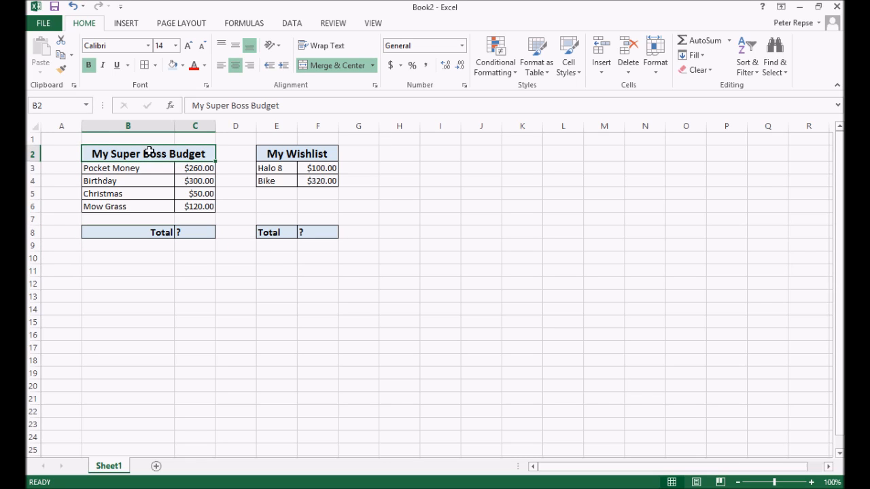
mouse_move(22, 162)
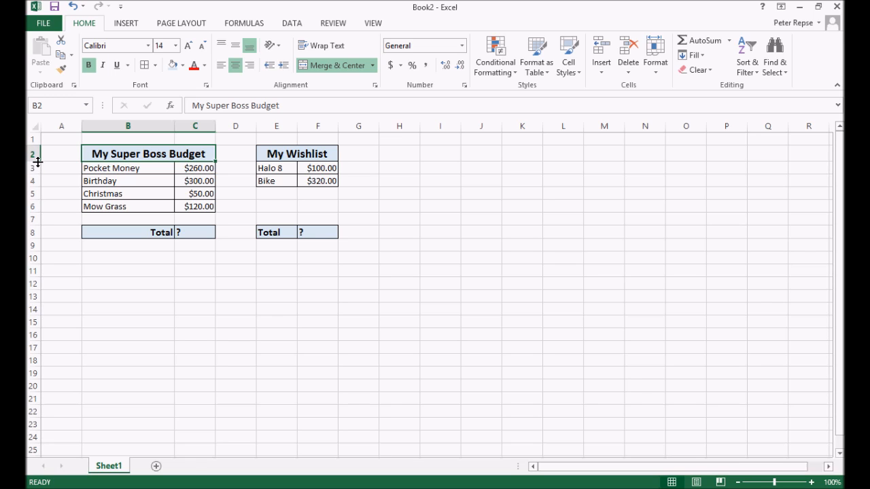
mouse_move(79, 127)
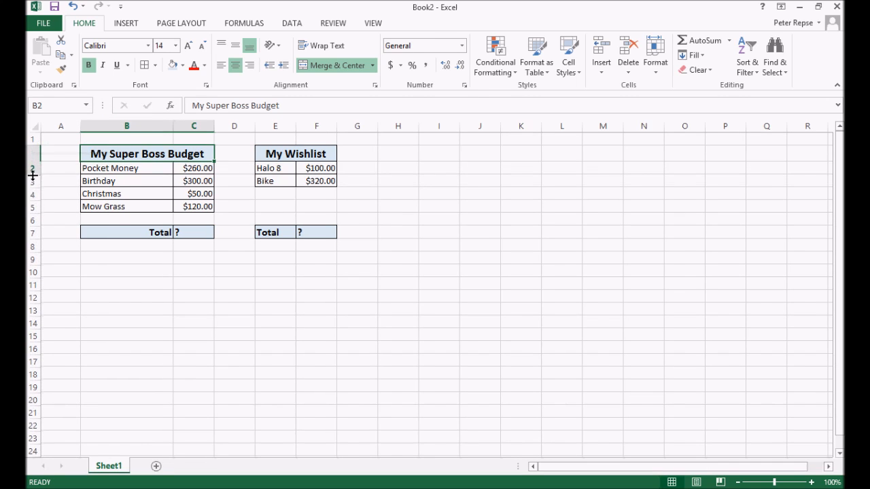
drag(32, 175, 33, 182)
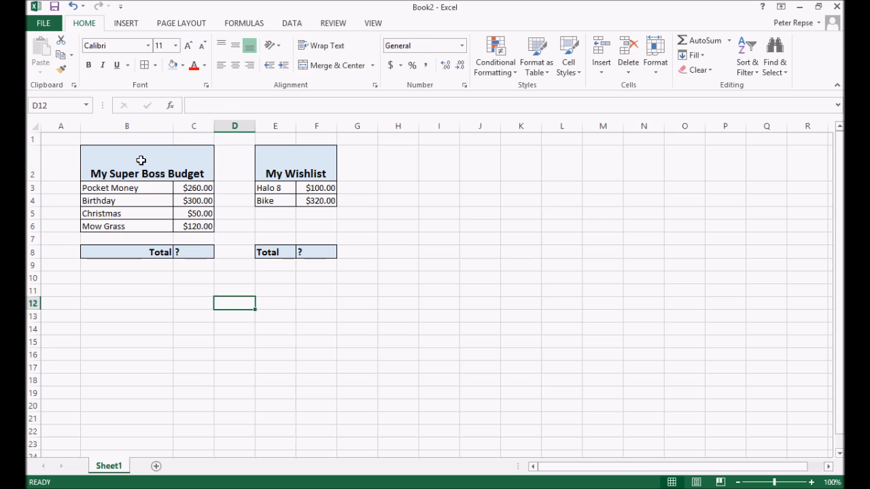
mouse_move(241, 153)
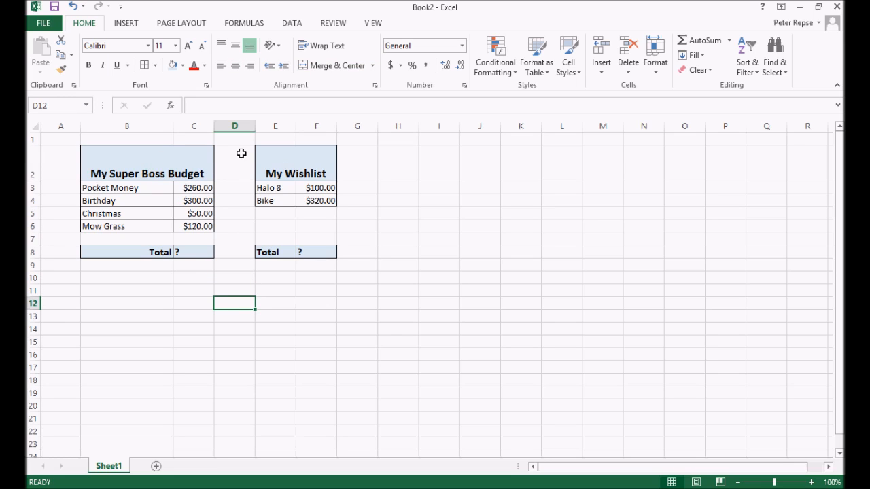
Middle-align the 'My Super Boss Budget' and 'My Wishlist' titles within row 2
click(146, 163)
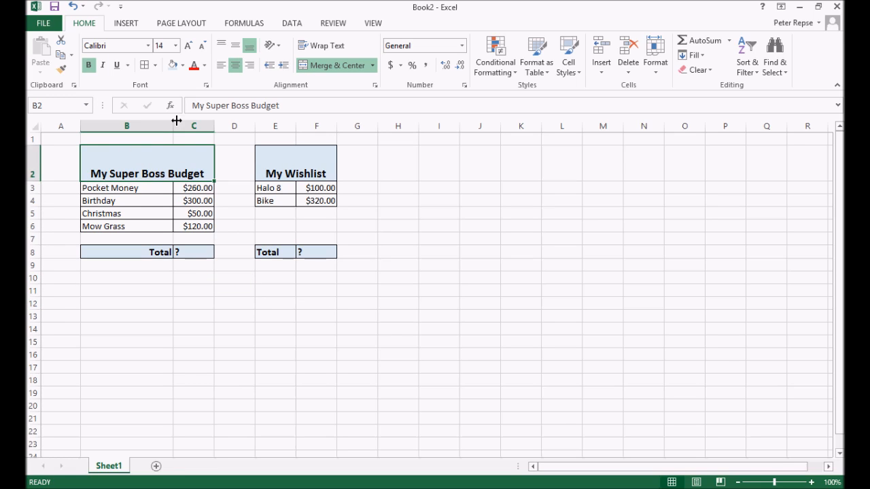
mouse_move(237, 45)
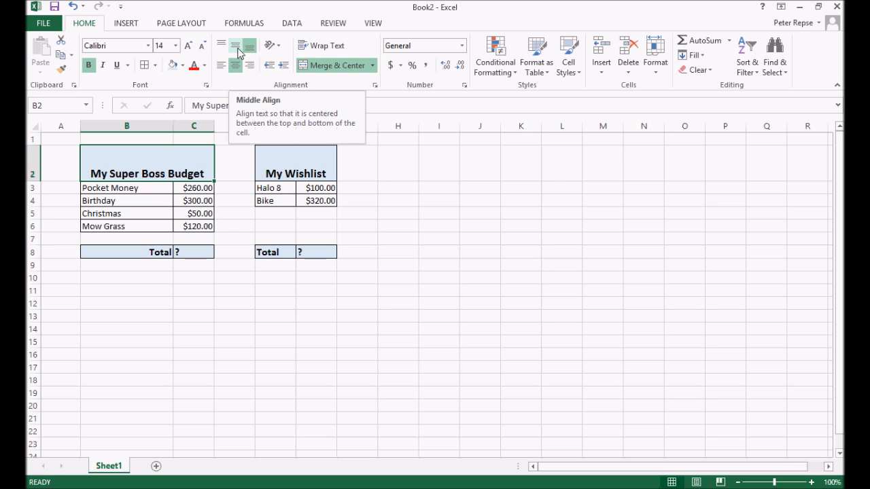
click(237, 46)
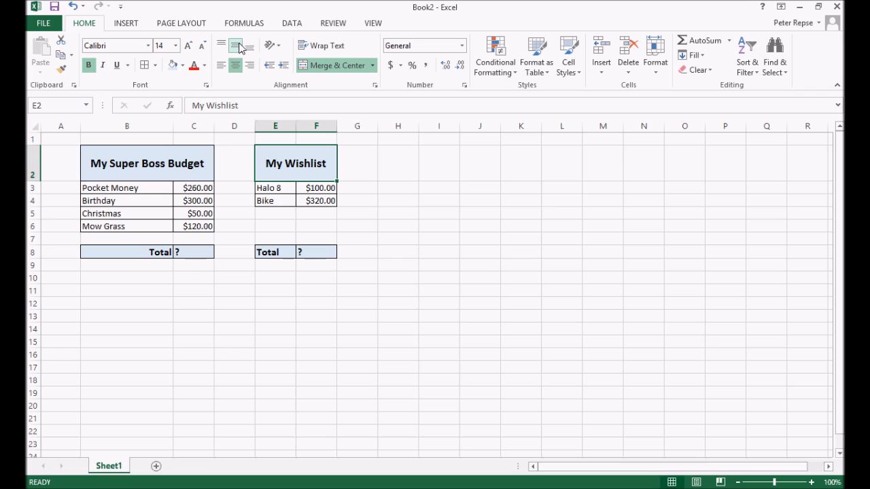
click(234, 329)
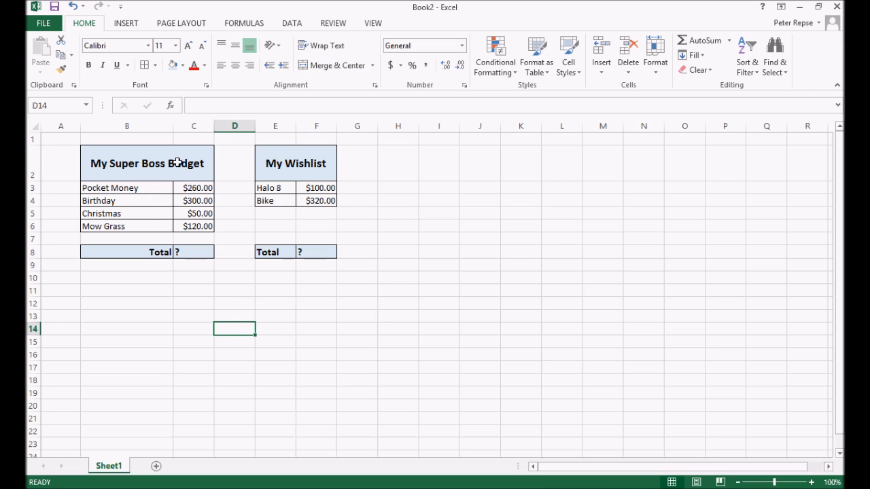
mouse_move(242, 284)
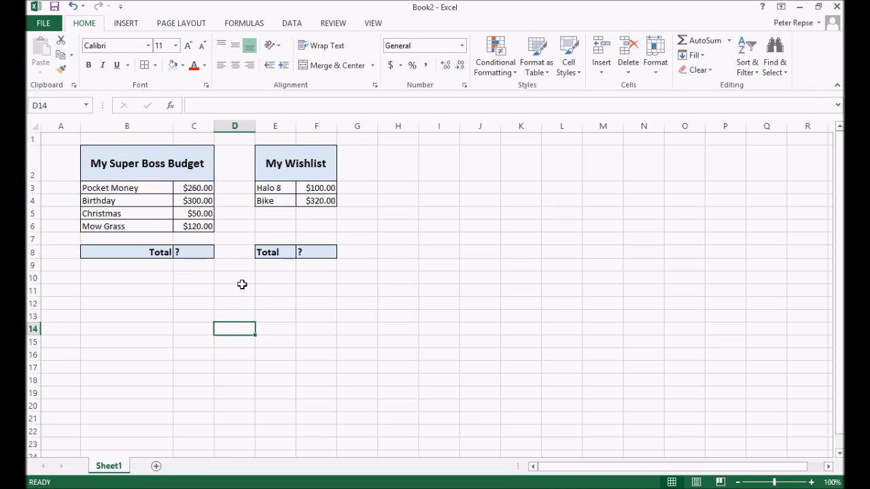
click(316, 225)
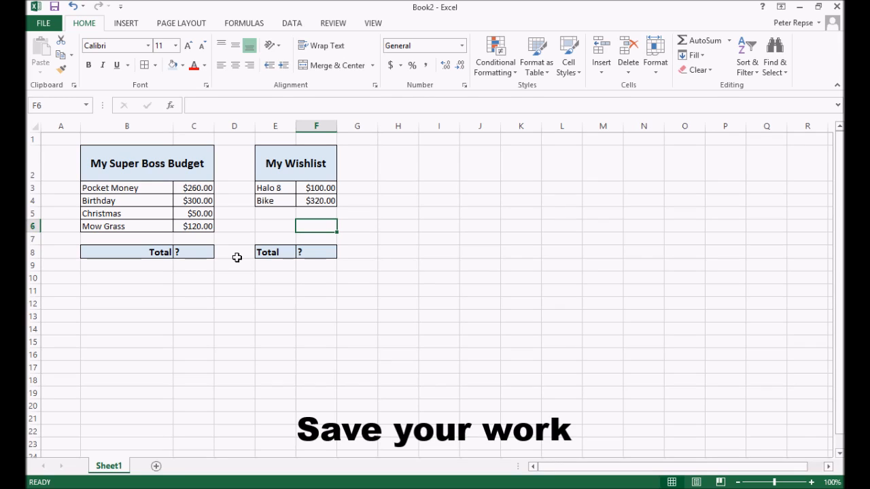